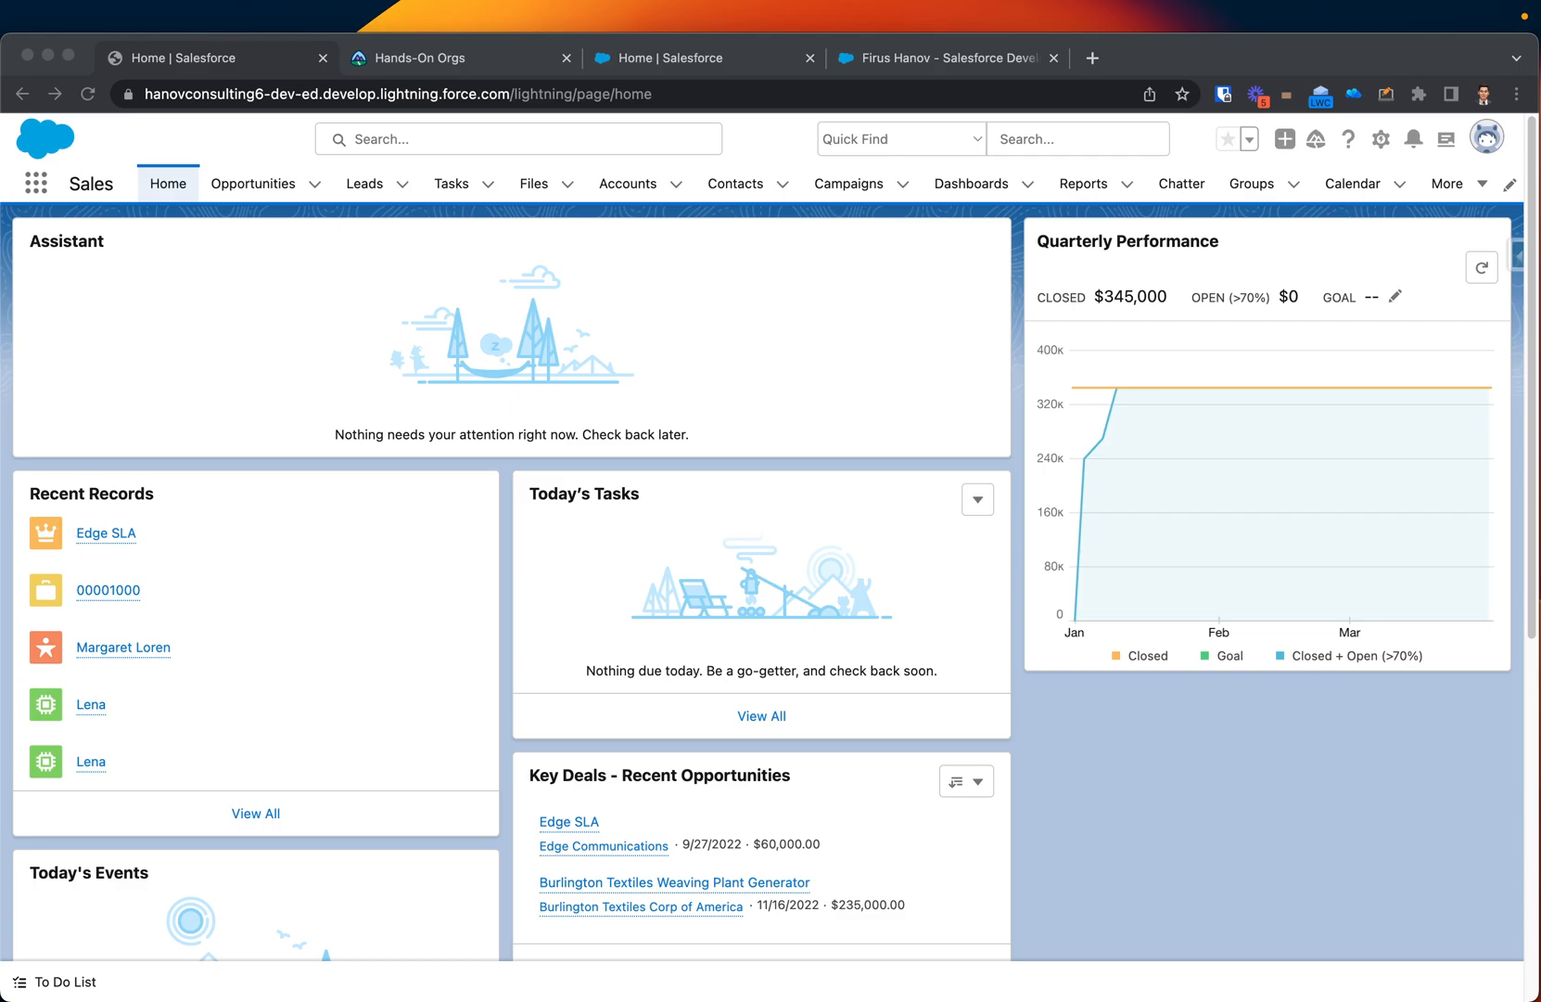
{"action": "mouse_move", "coordinate": [576, 204]}
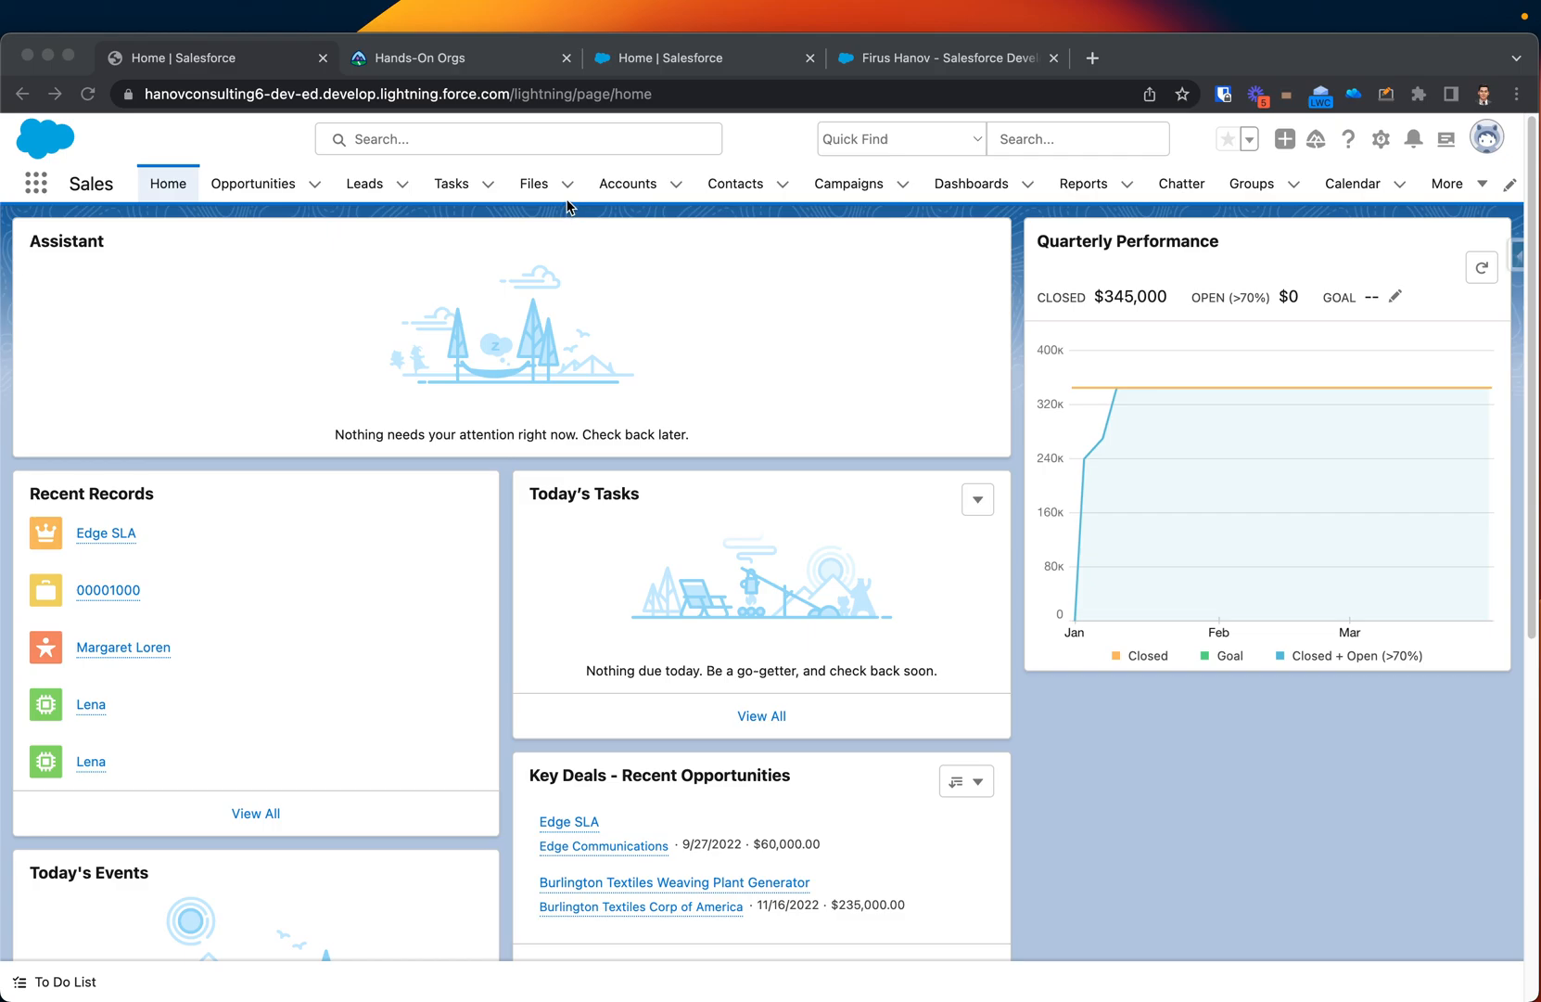
Switch to the Stock Market app from the App Launcher, showing Home, Stocks and Reports tabs.
{"action": "left_click", "coordinate": [1388, 94]}
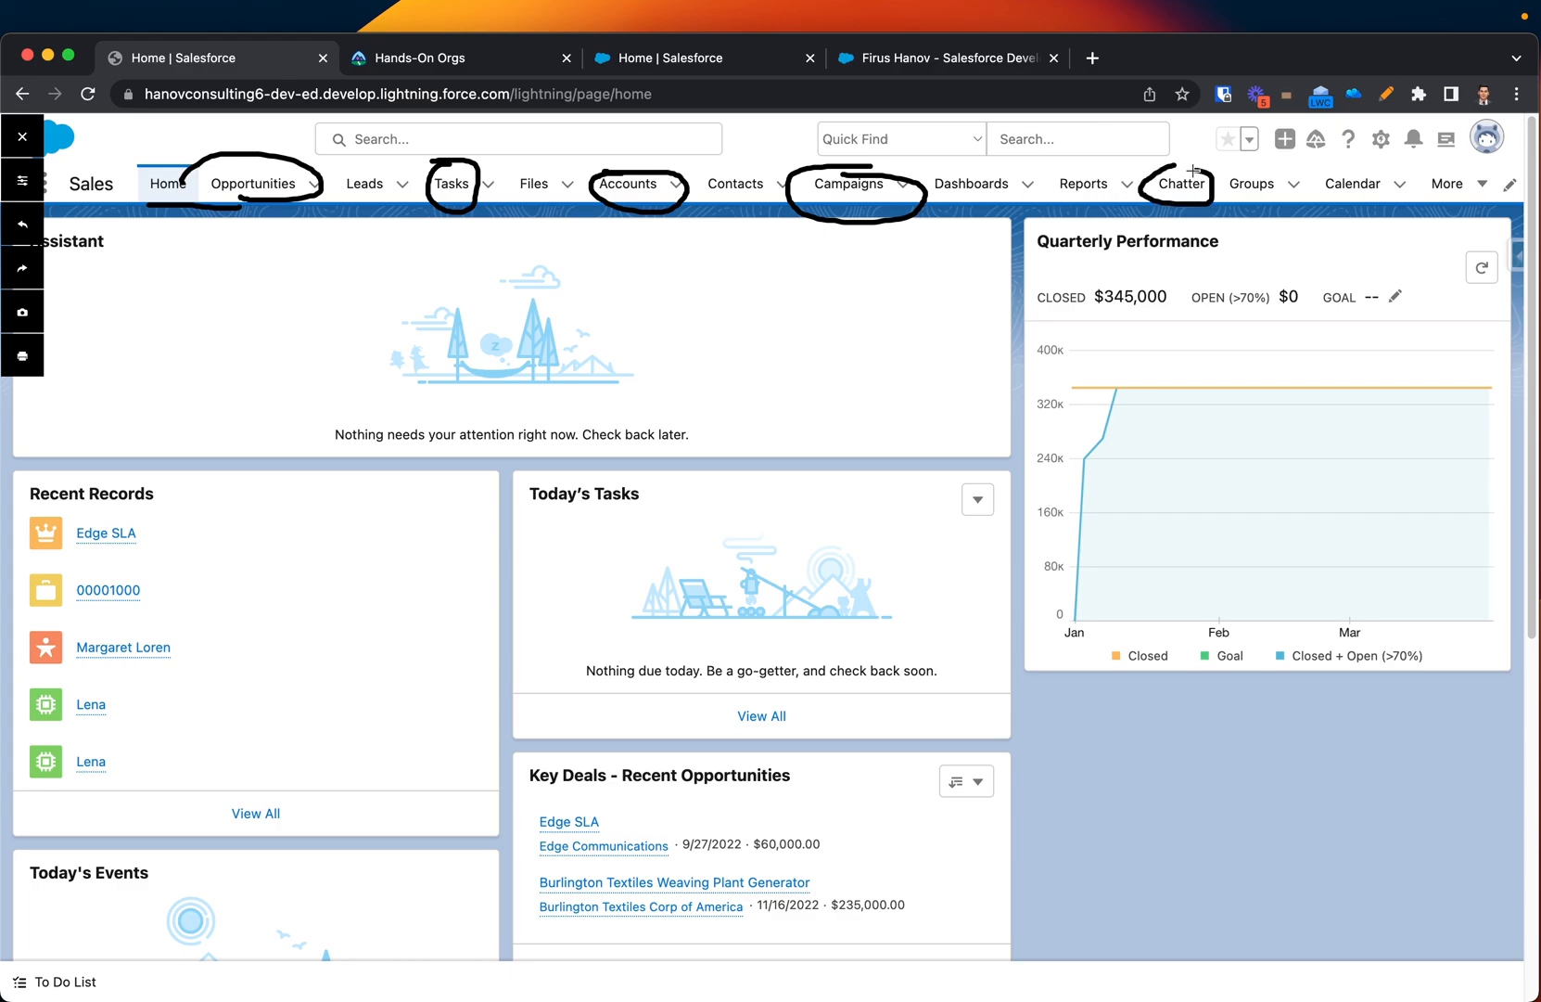
{"action": "mouse_move", "coordinate": [1014, 251]}
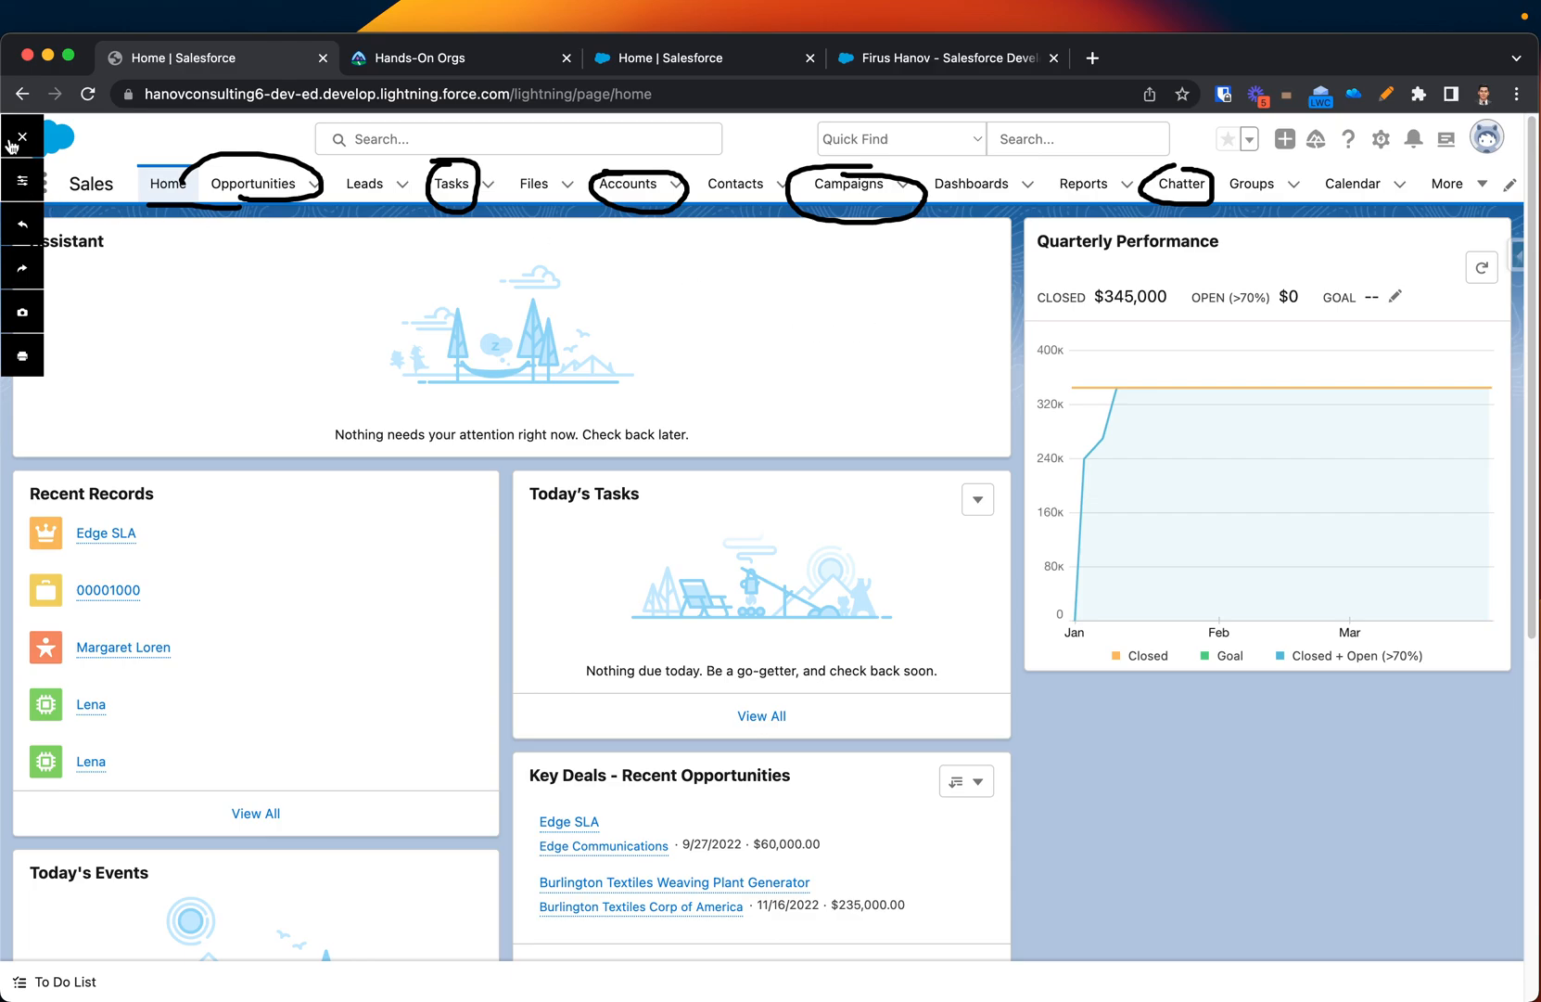
{"action": "left_click", "coordinate": [35, 183]}
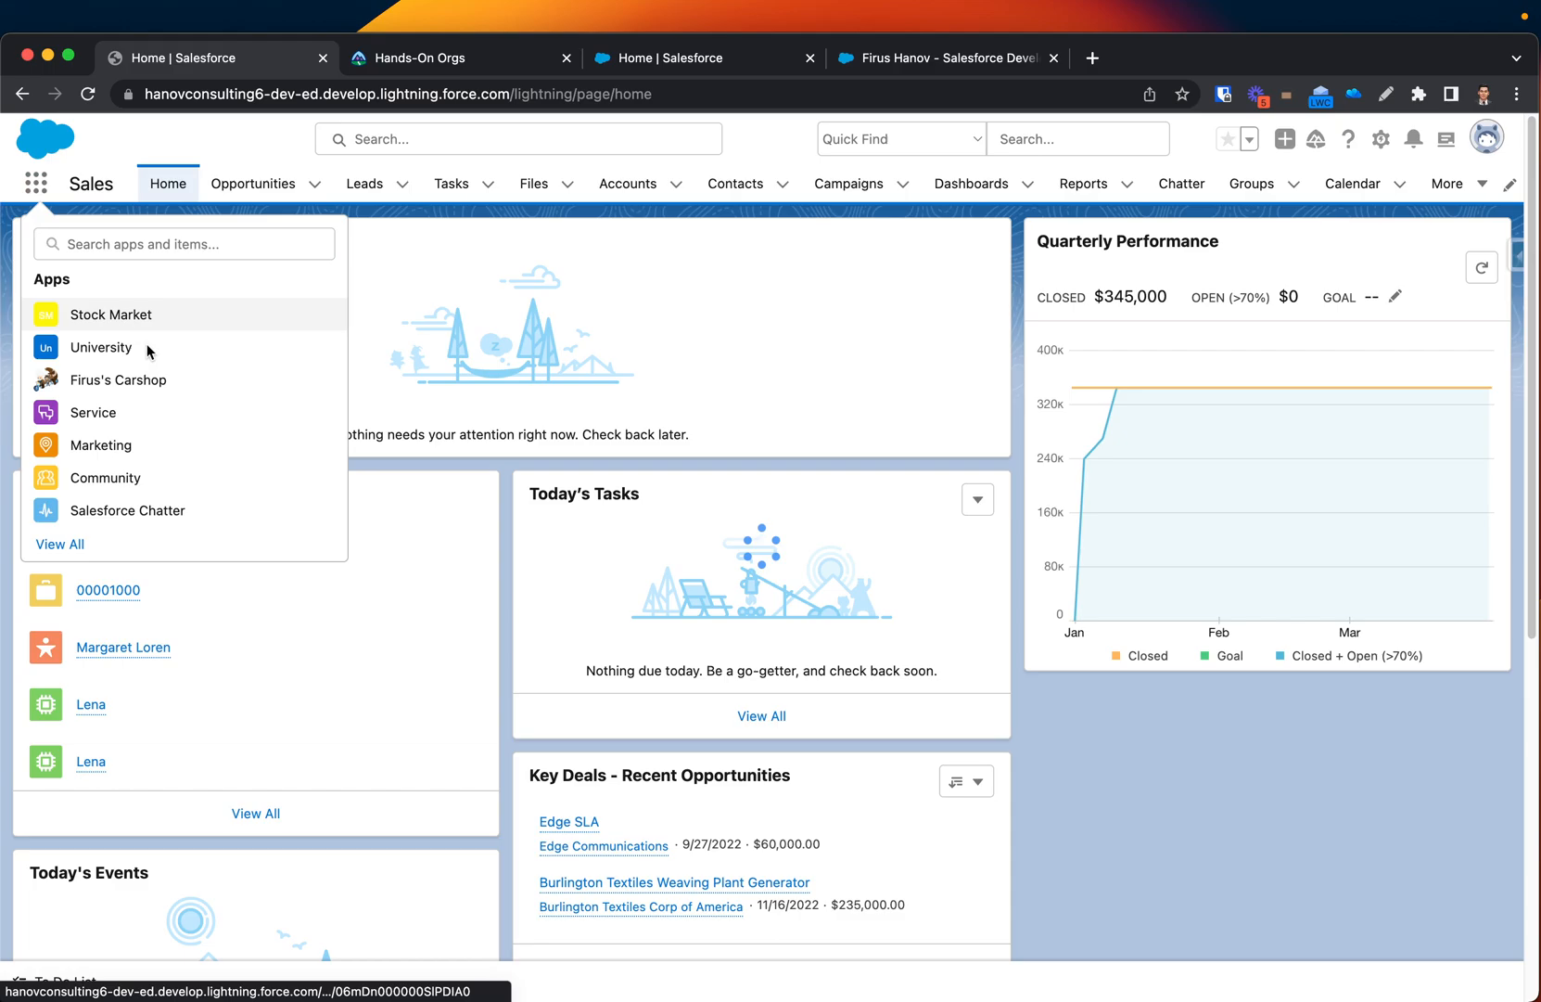
{"action": "left_click", "coordinate": [110, 315]}
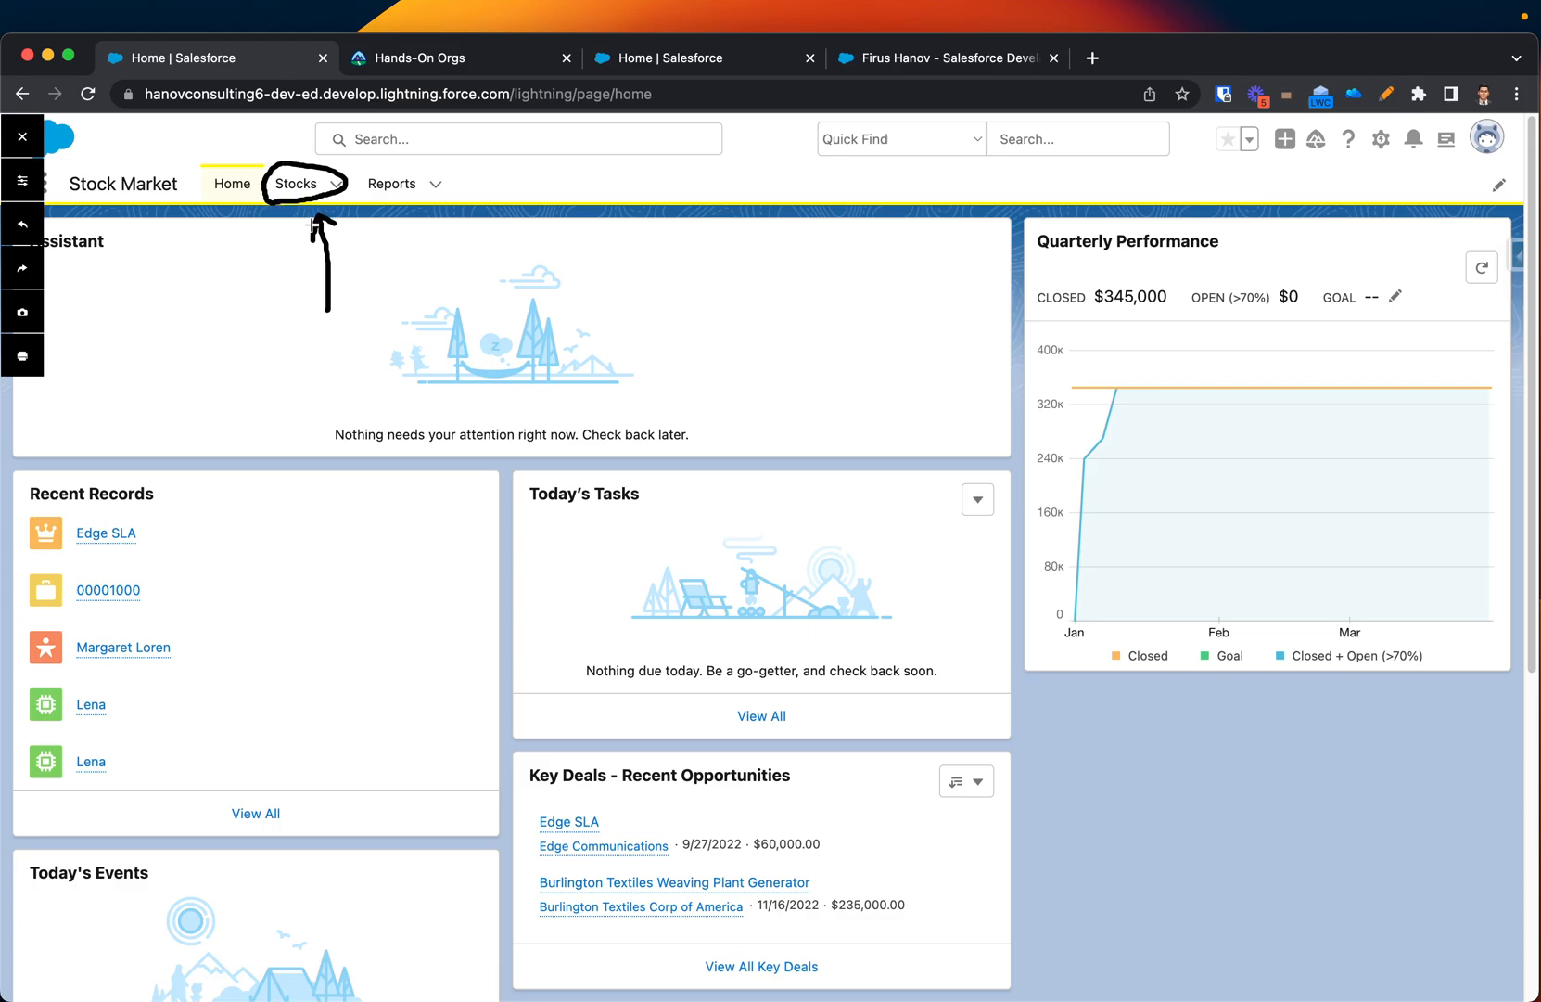
{"action": "mouse_move", "coordinate": [278, 254]}
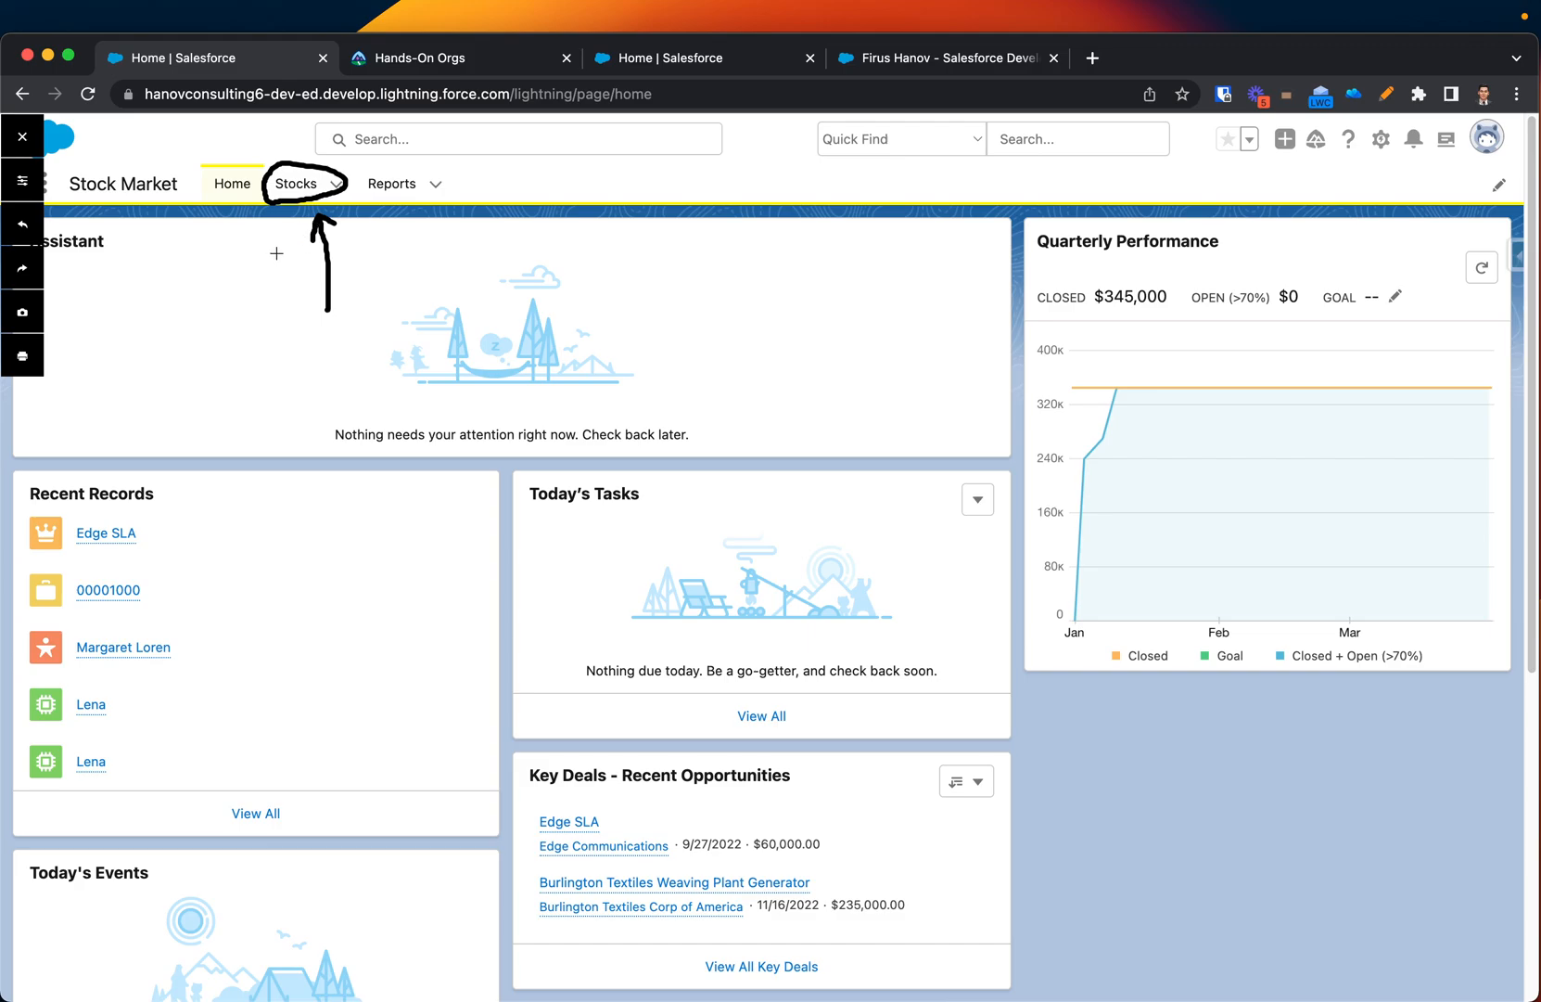
{"action": "mouse_move", "coordinate": [321, 262]}
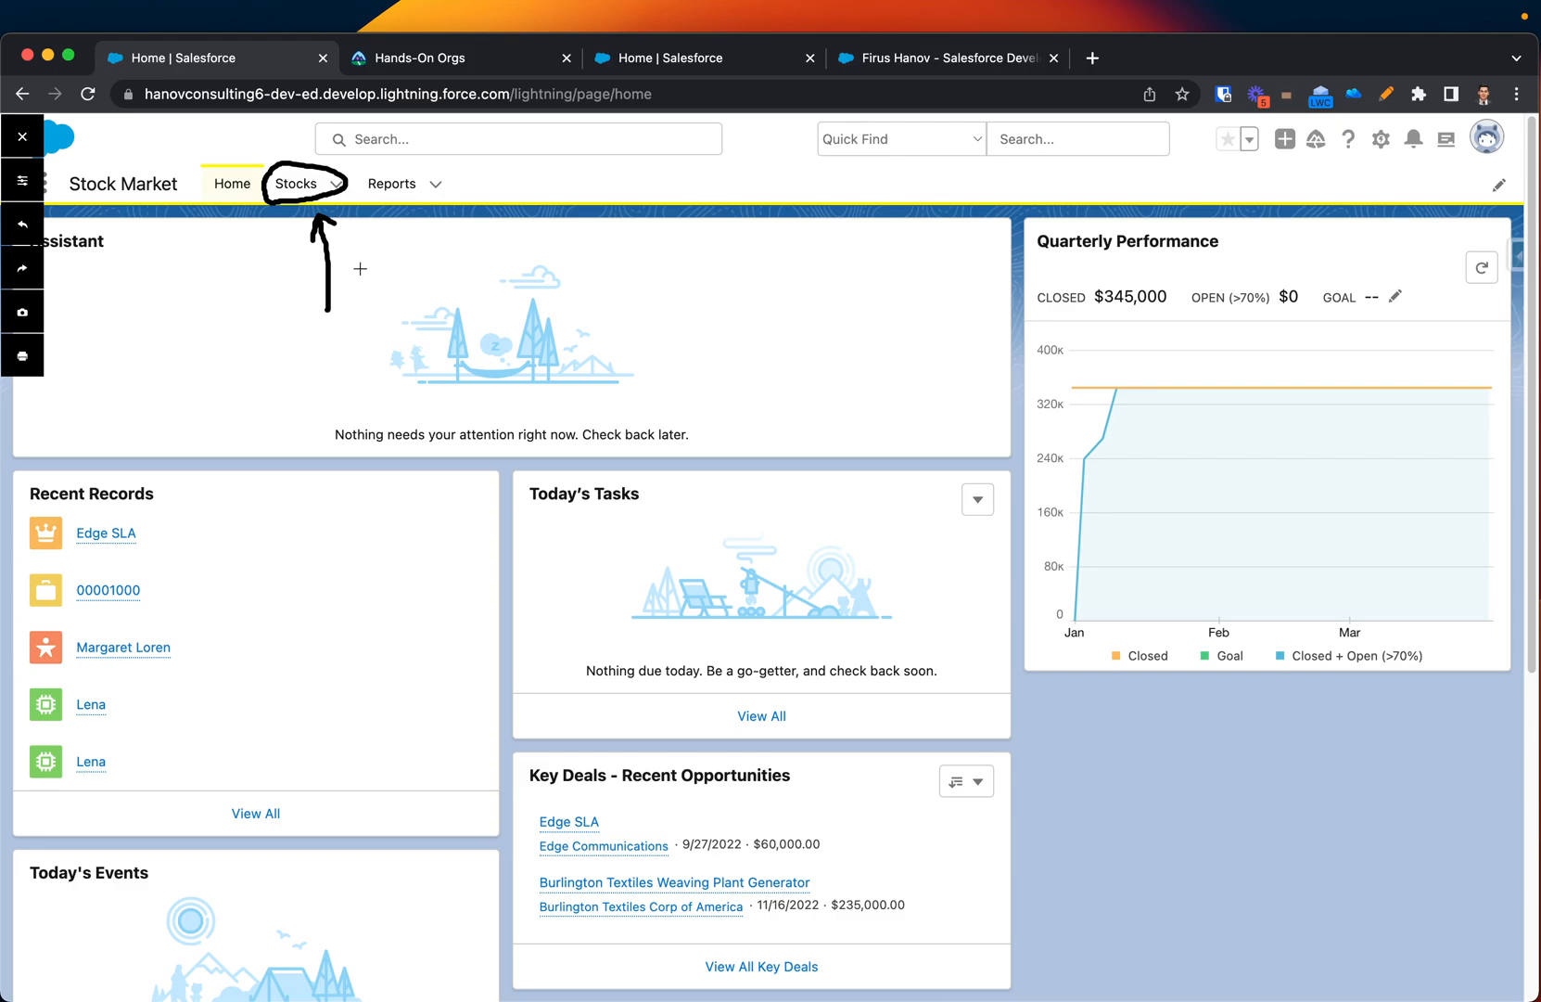
{"action": "mouse_move", "coordinate": [462, 209]}
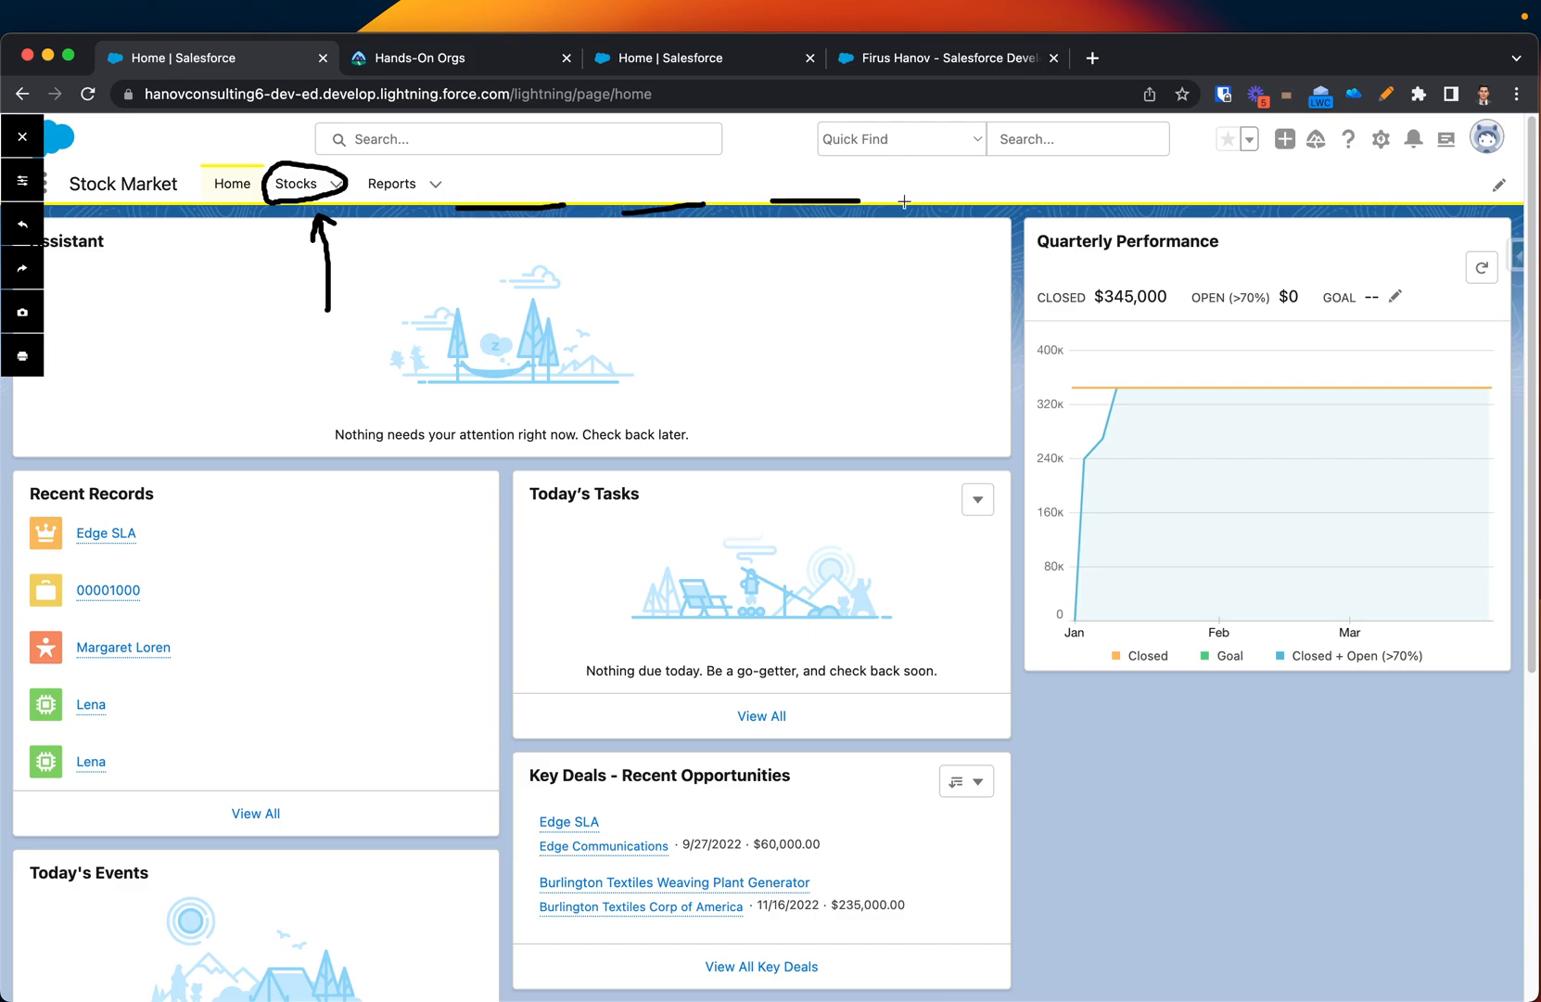
{"action": "mouse_move", "coordinate": [497, 172]}
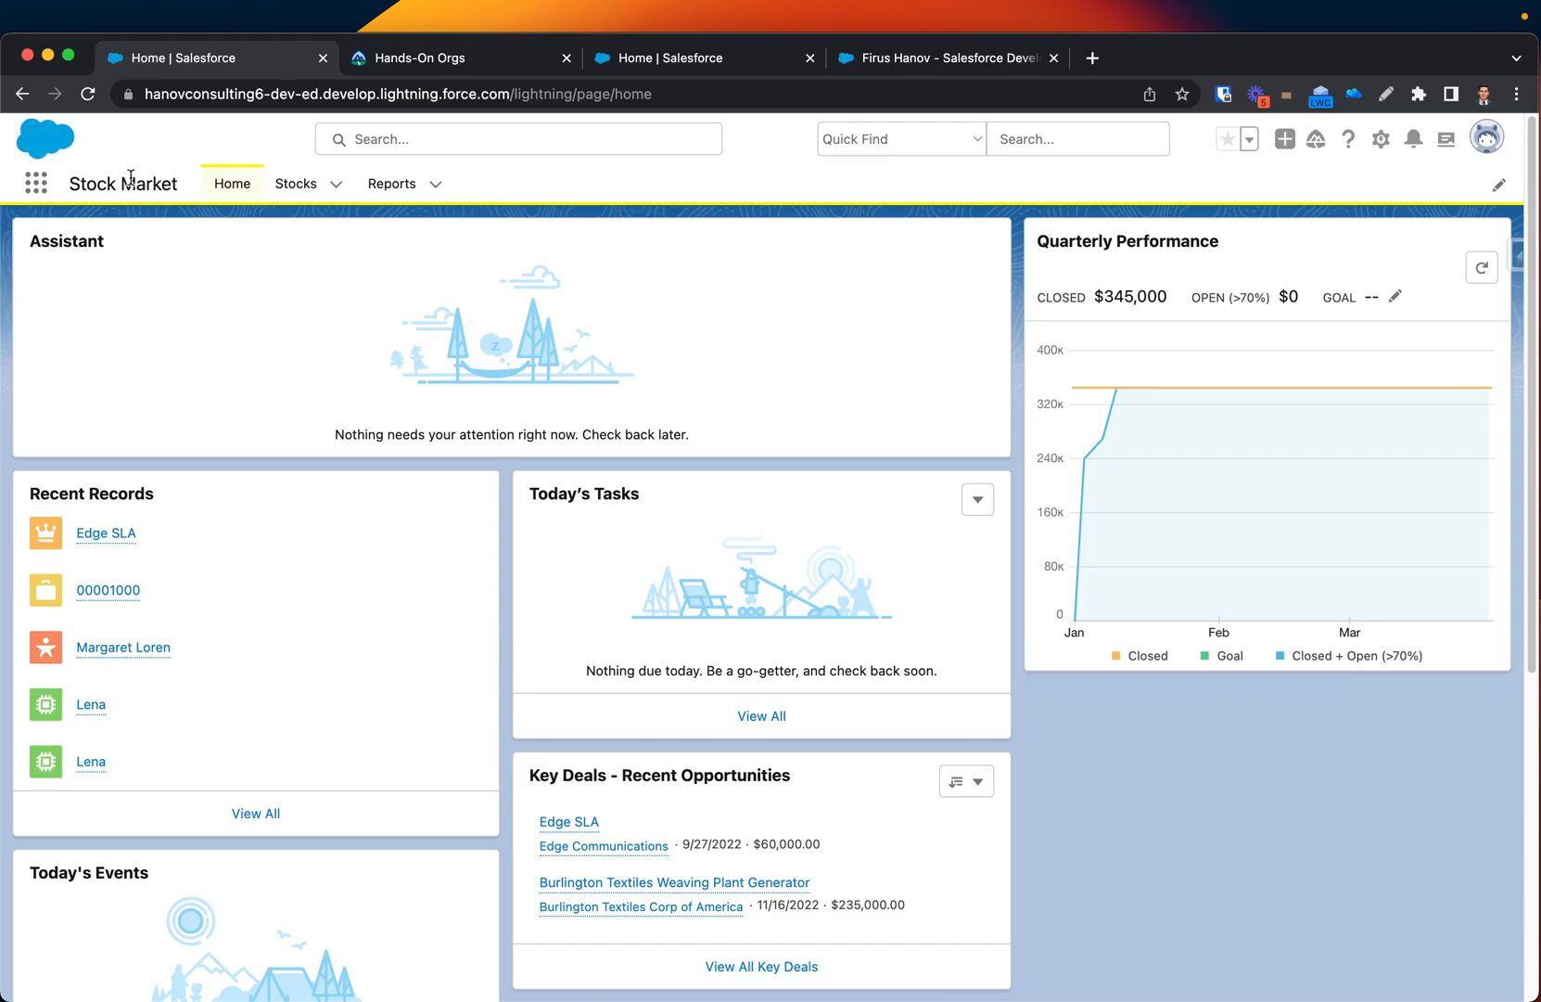
{"action": "mouse_move", "coordinate": [403, 241]}
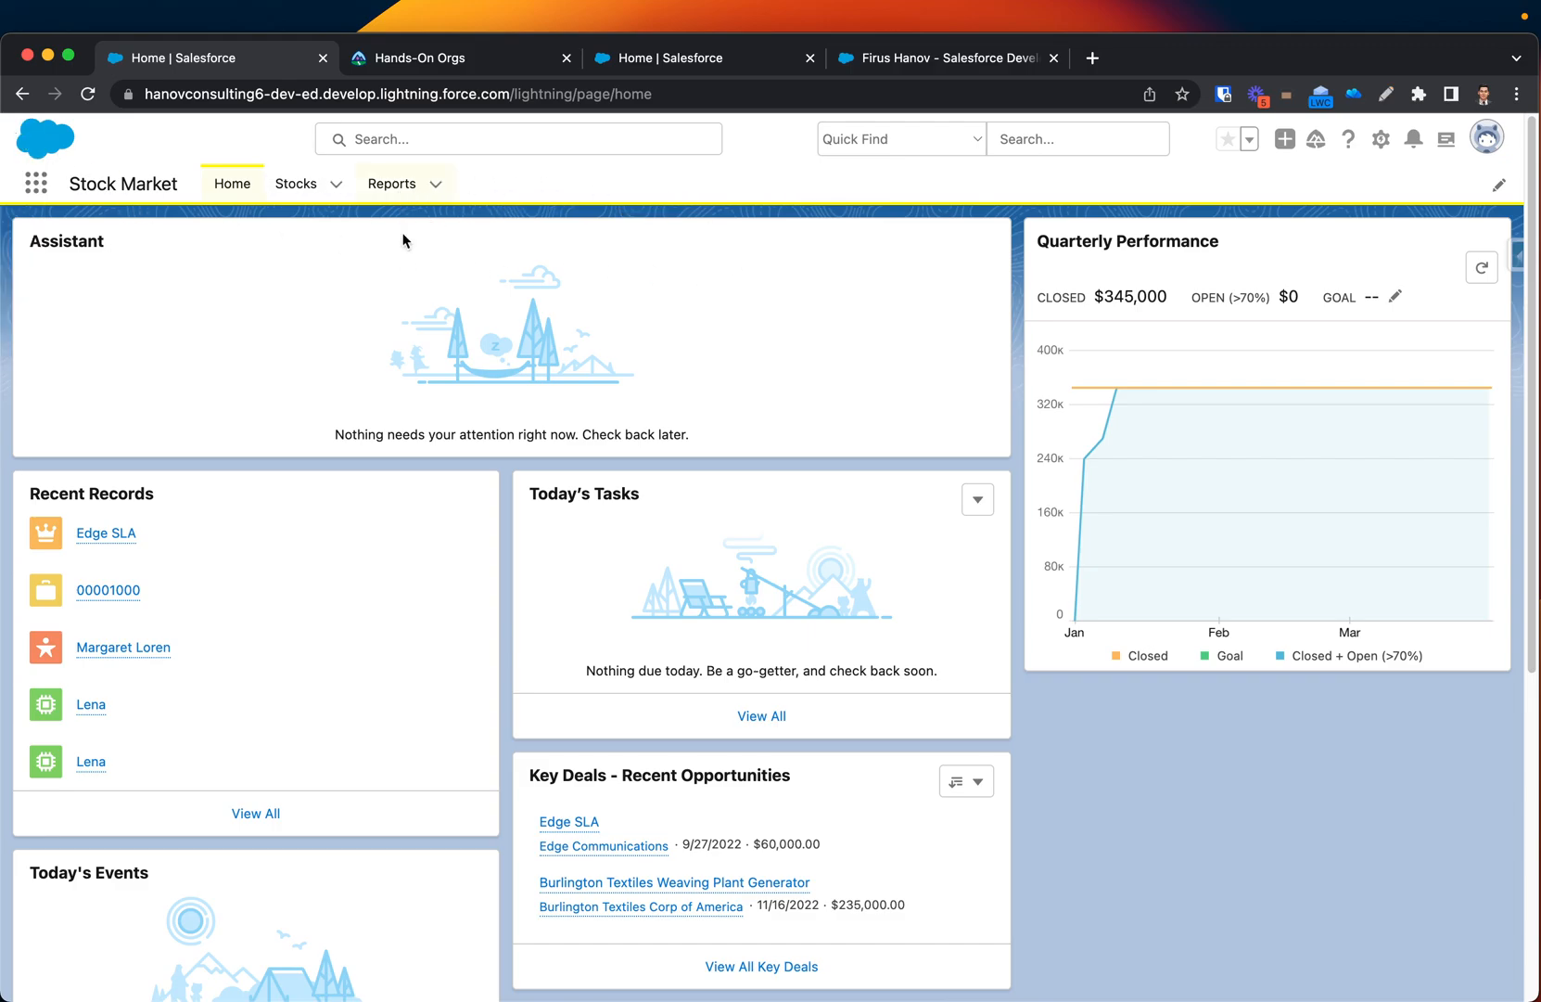
{"action": "mouse_move", "coordinate": [360, 144]}
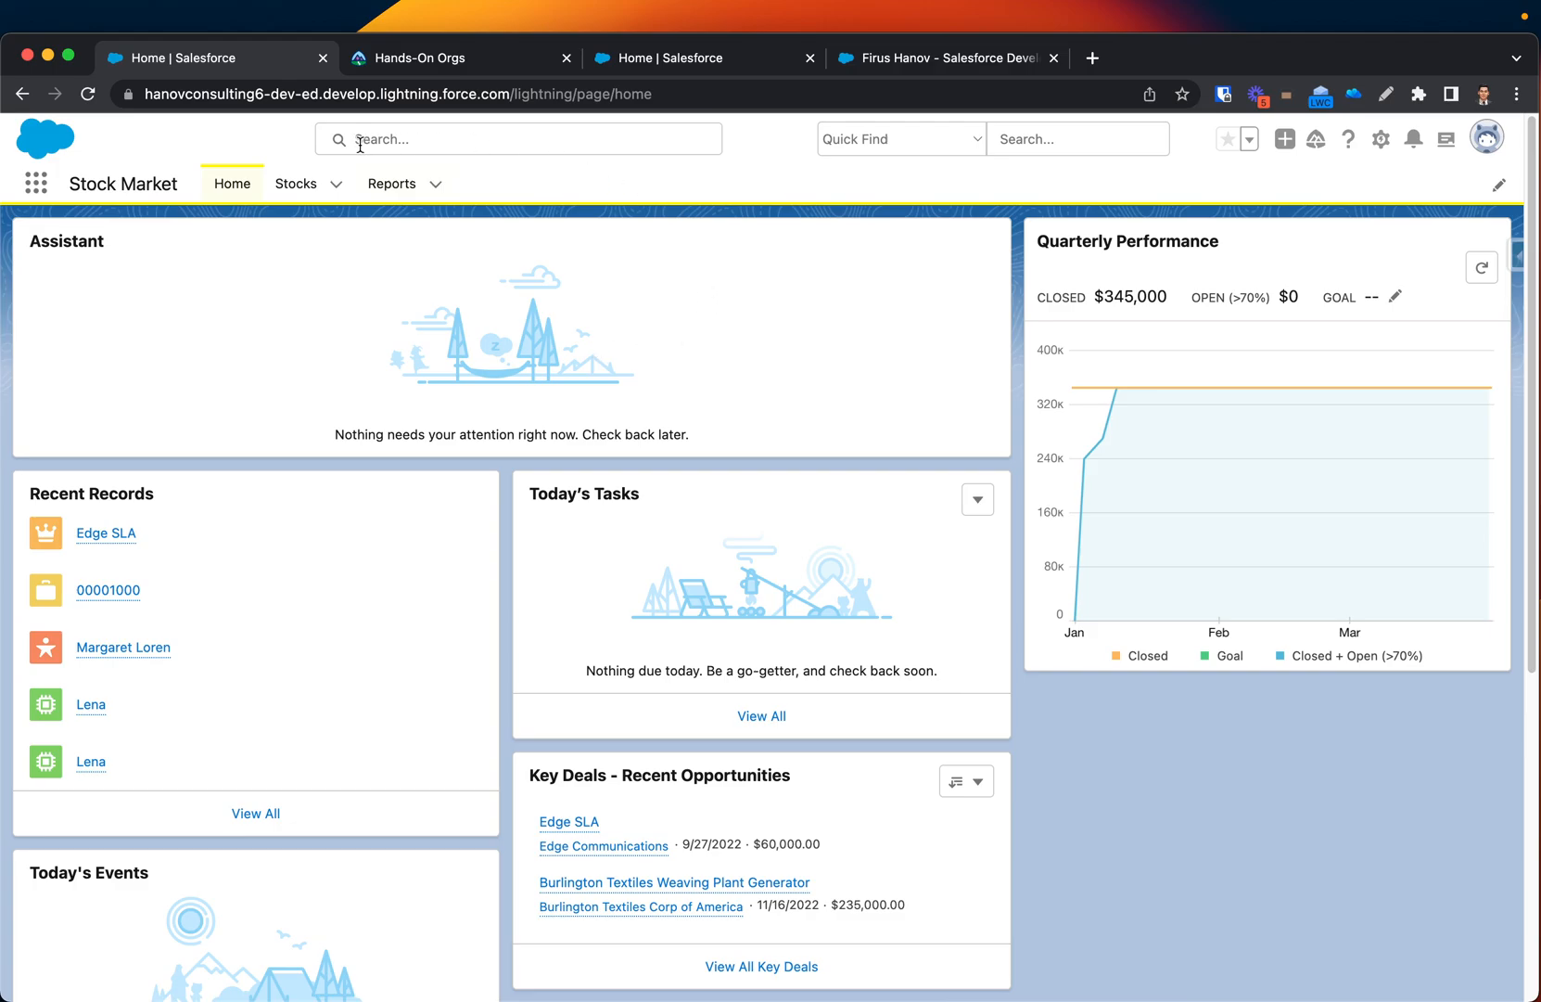
{"action": "mouse_move", "coordinate": [547, 301]}
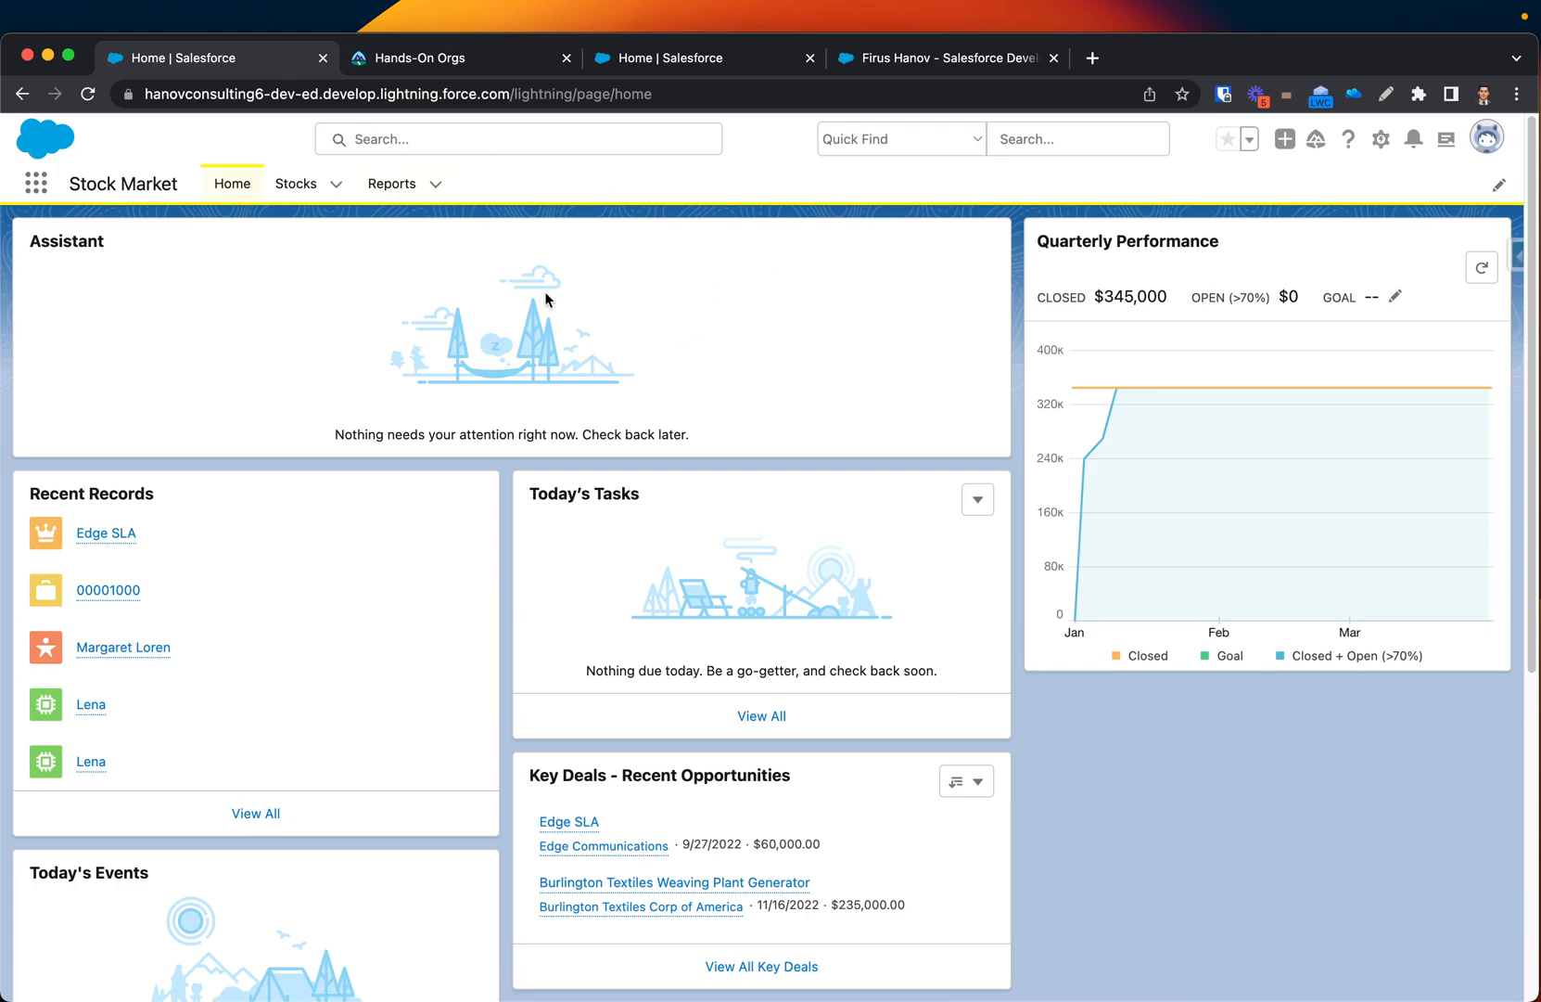
{"action": "mouse_move", "coordinate": [419, 227]}
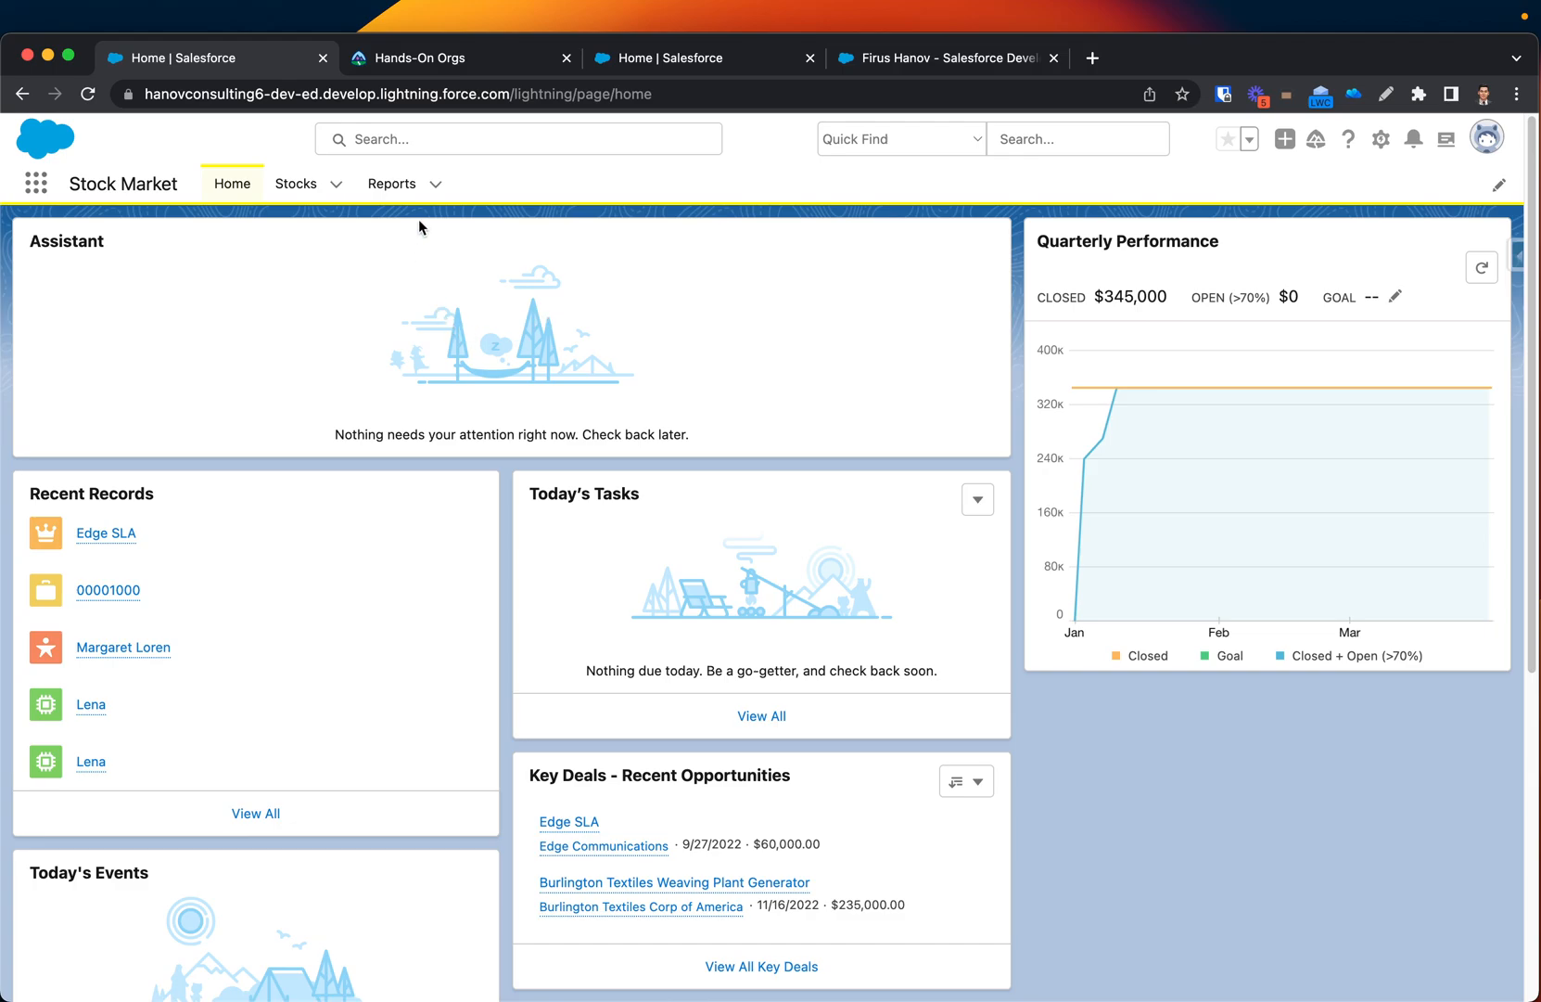
{"action": "left_click", "coordinate": [1392, 95]}
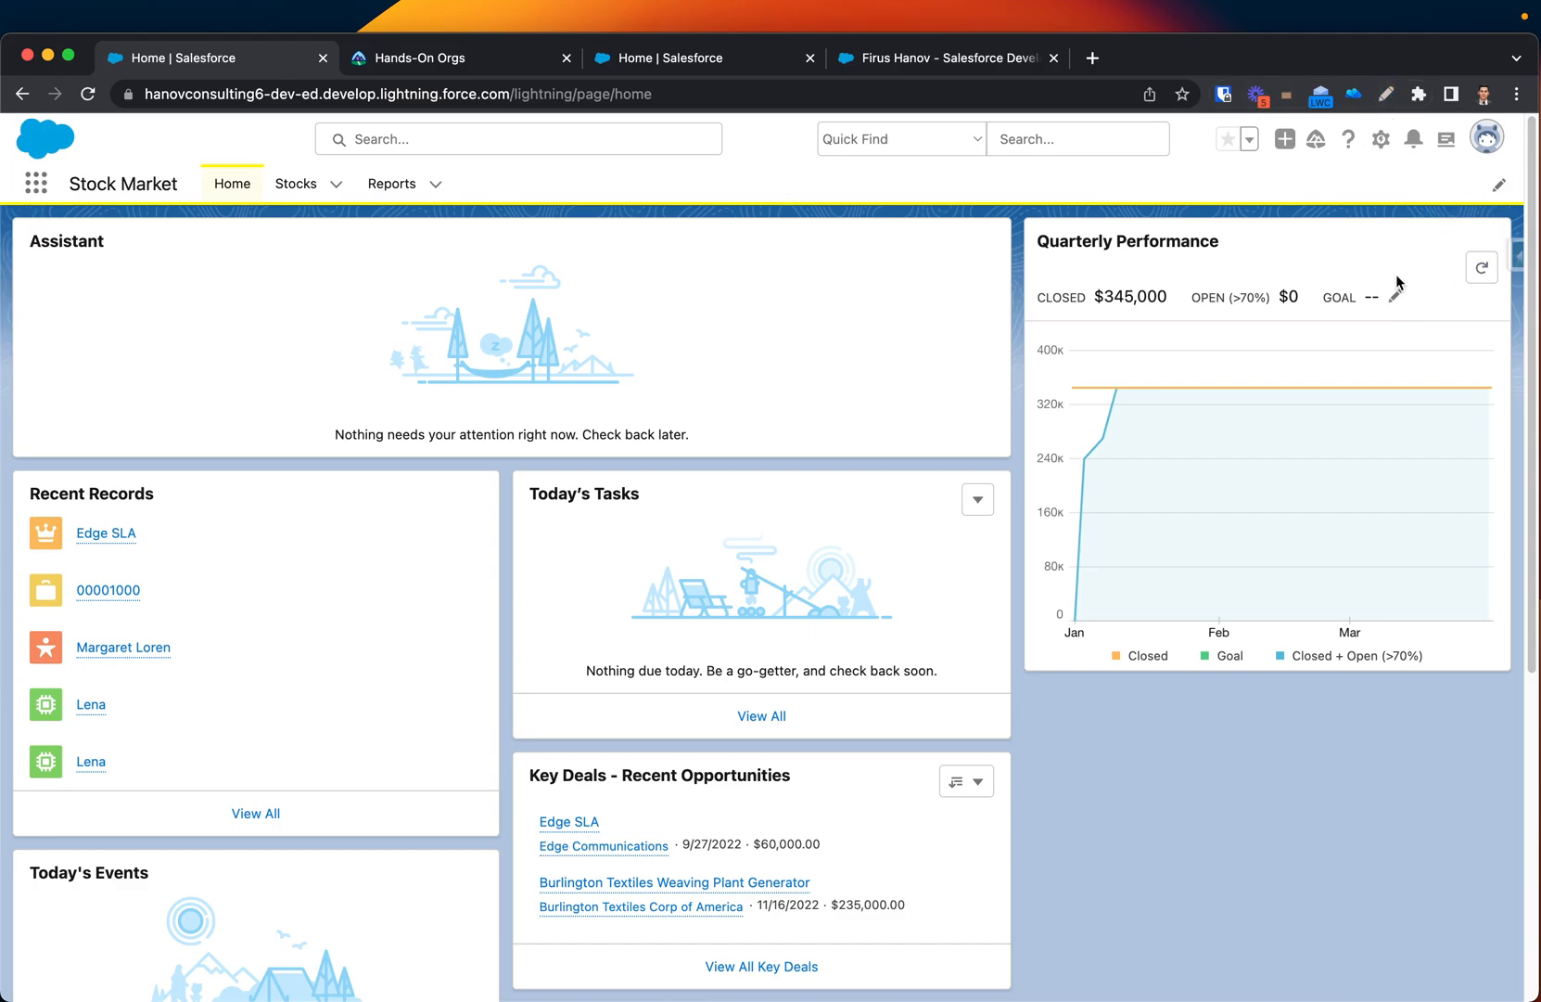
{"action": "mouse_move", "coordinate": [1495, 189]}
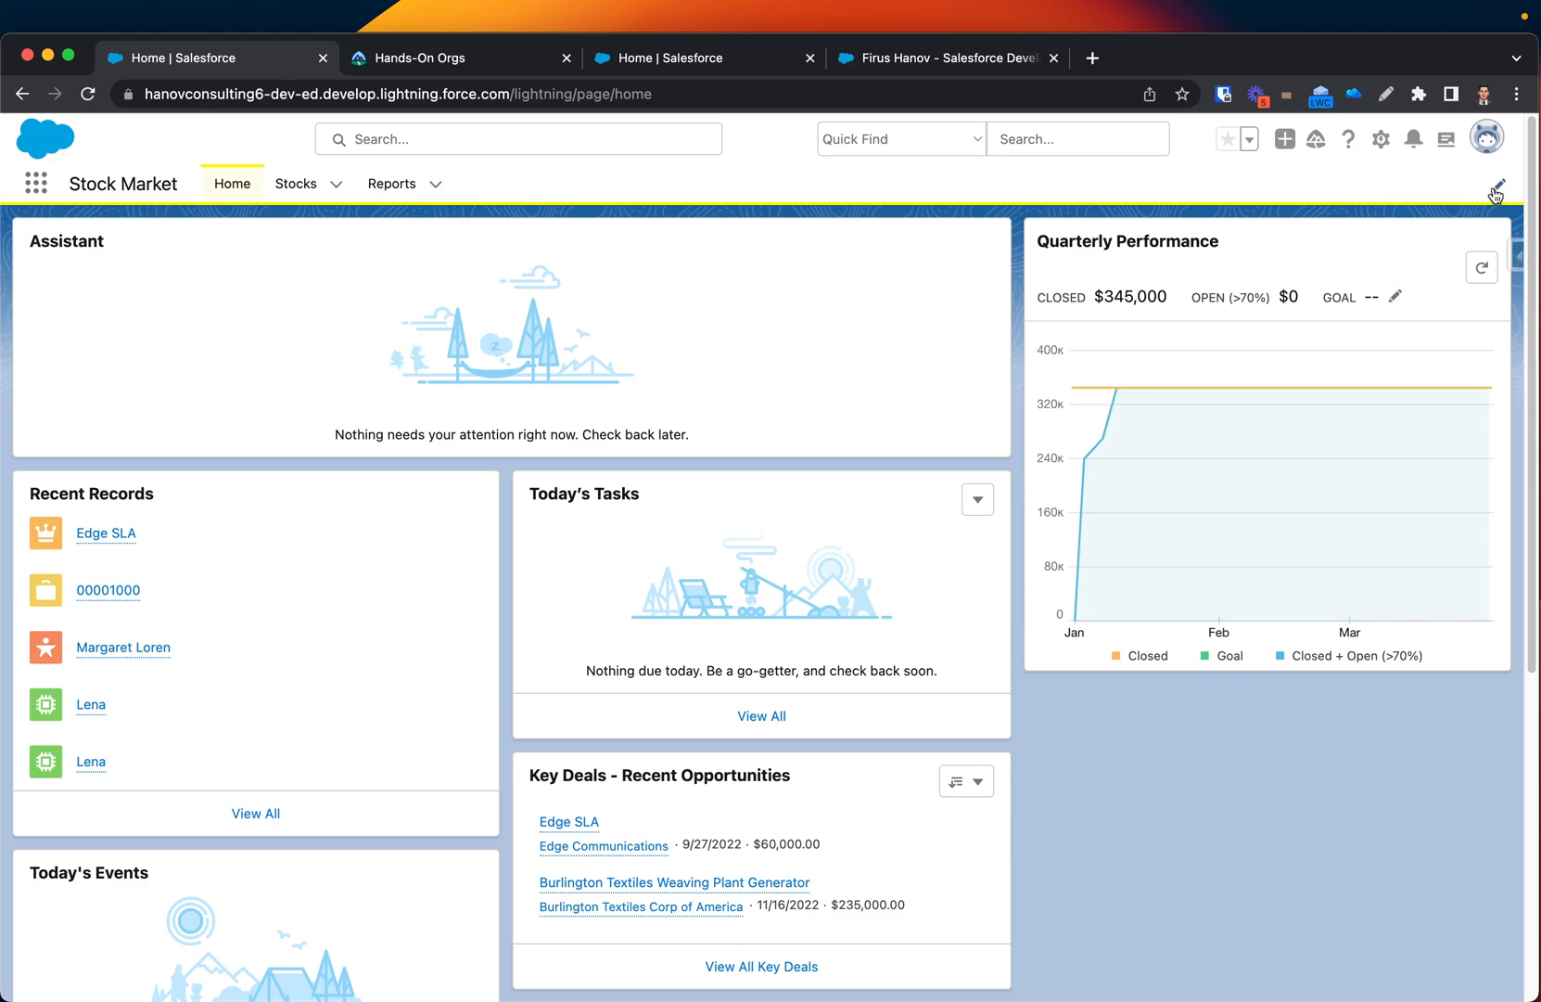
Edit the Stock Market nav items via the pencil icon and choose Add More Items.
{"action": "left_click", "coordinate": [1495, 189]}
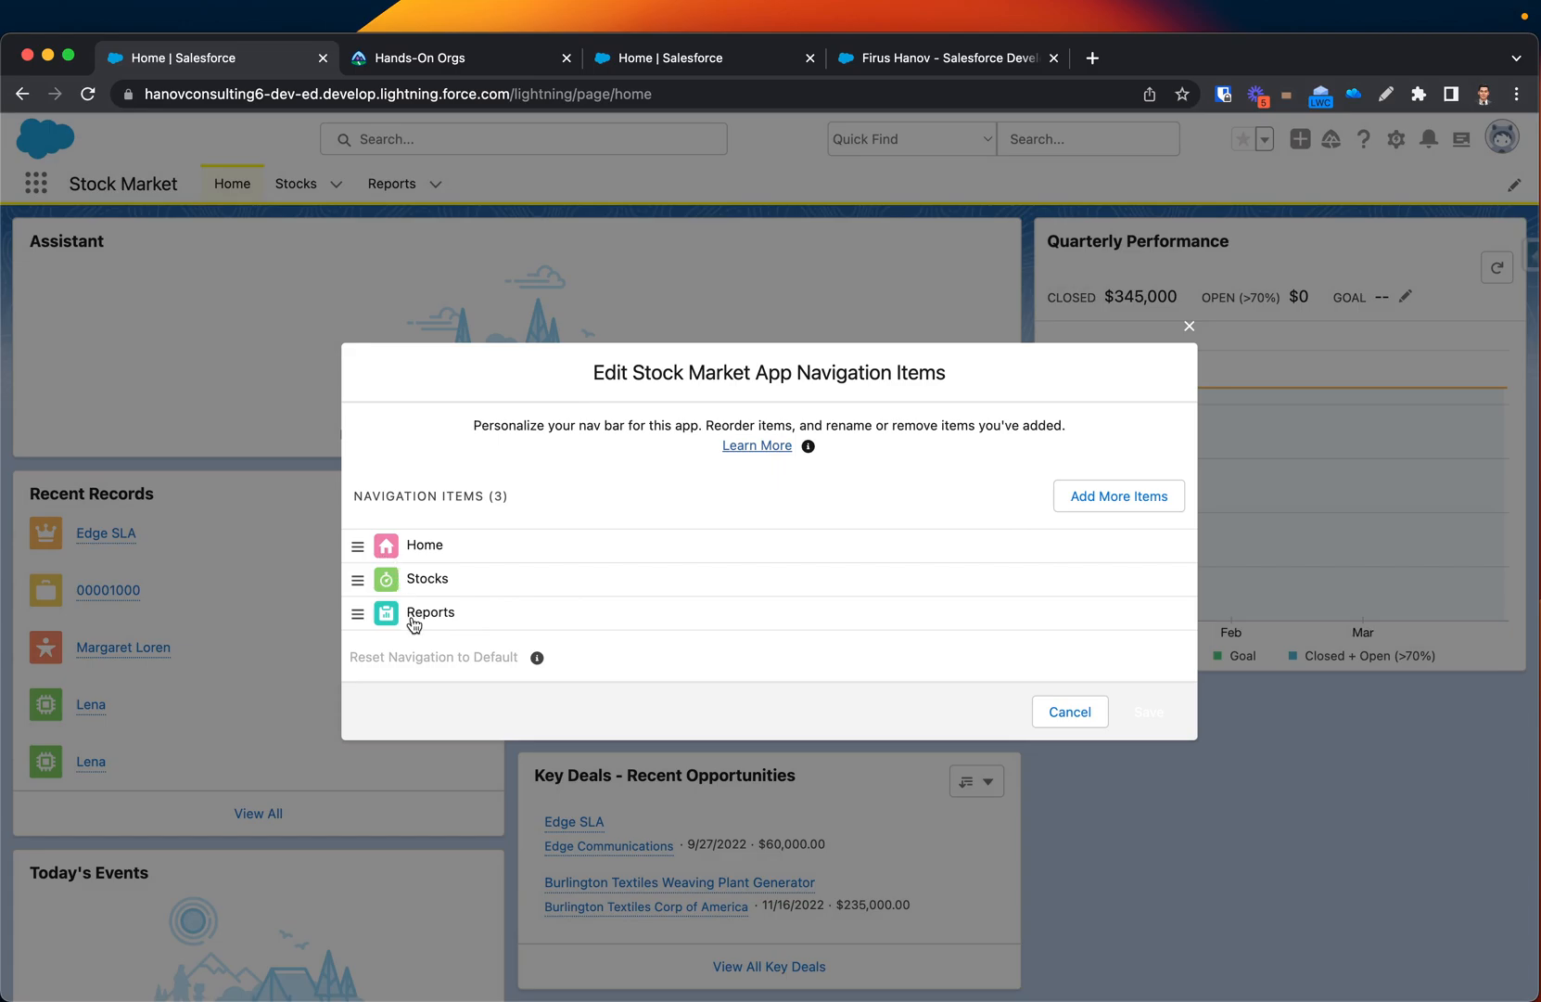
{"action": "mouse_move", "coordinate": [703, 697]}
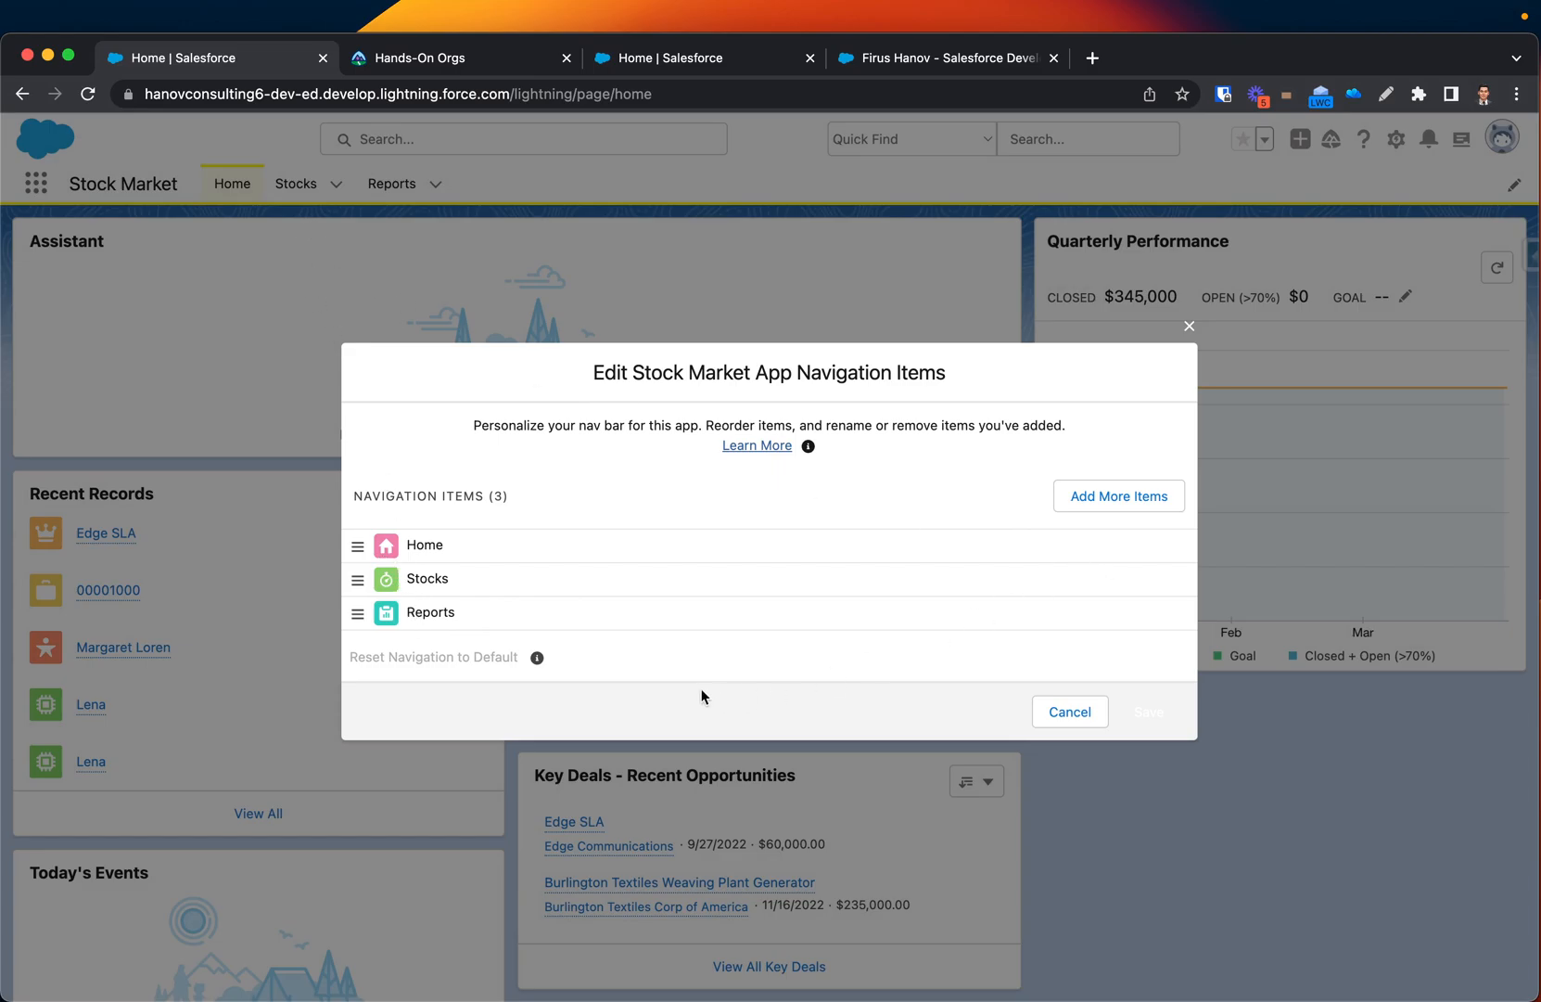
{"action": "left_click", "coordinate": [1119, 496]}
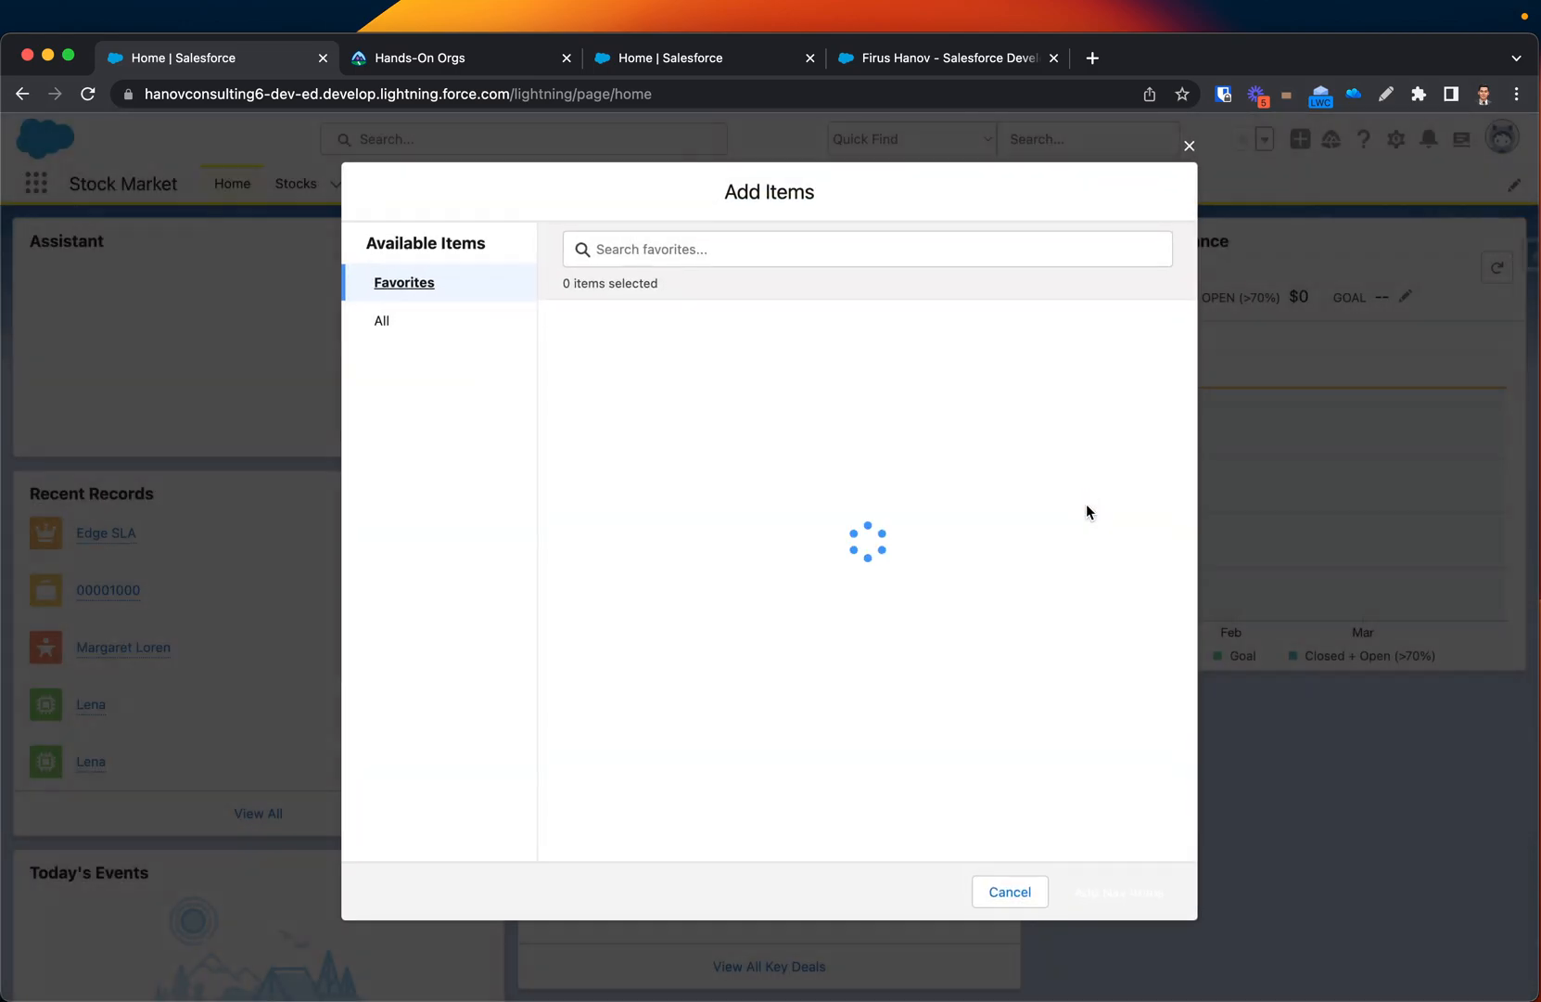
From All items, select Accounts, then Opportunities and People via 'op' search, and add the 3 nav items.
{"action": "left_click", "coordinate": [382, 321]}
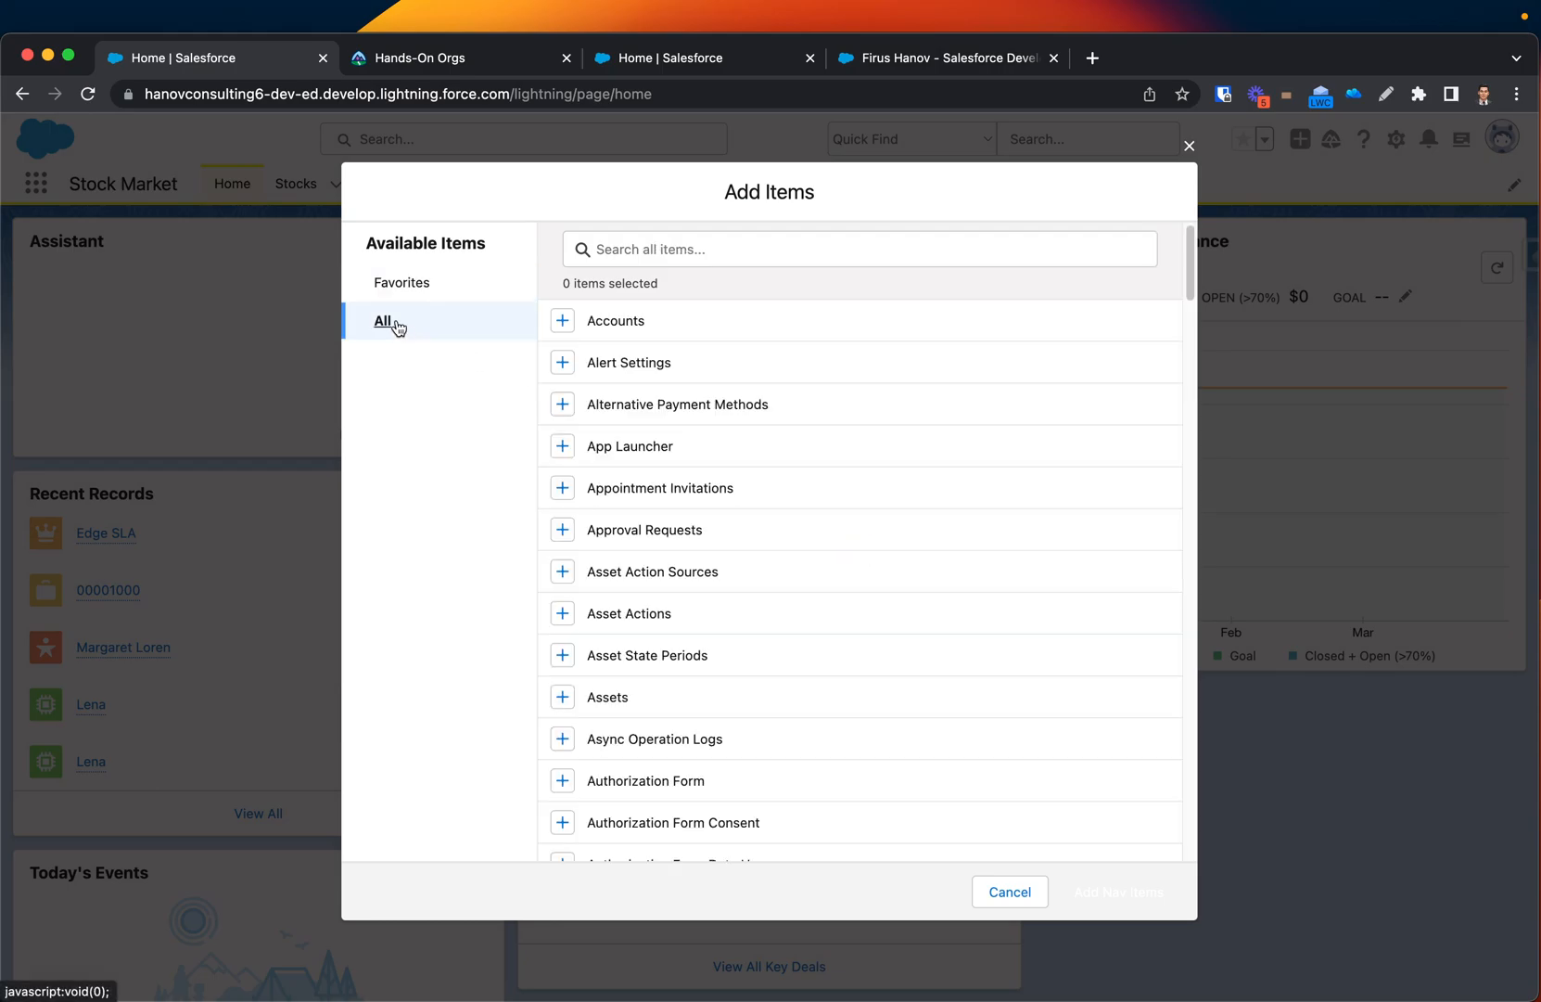
{"action": "mouse_move", "coordinate": [638, 738]}
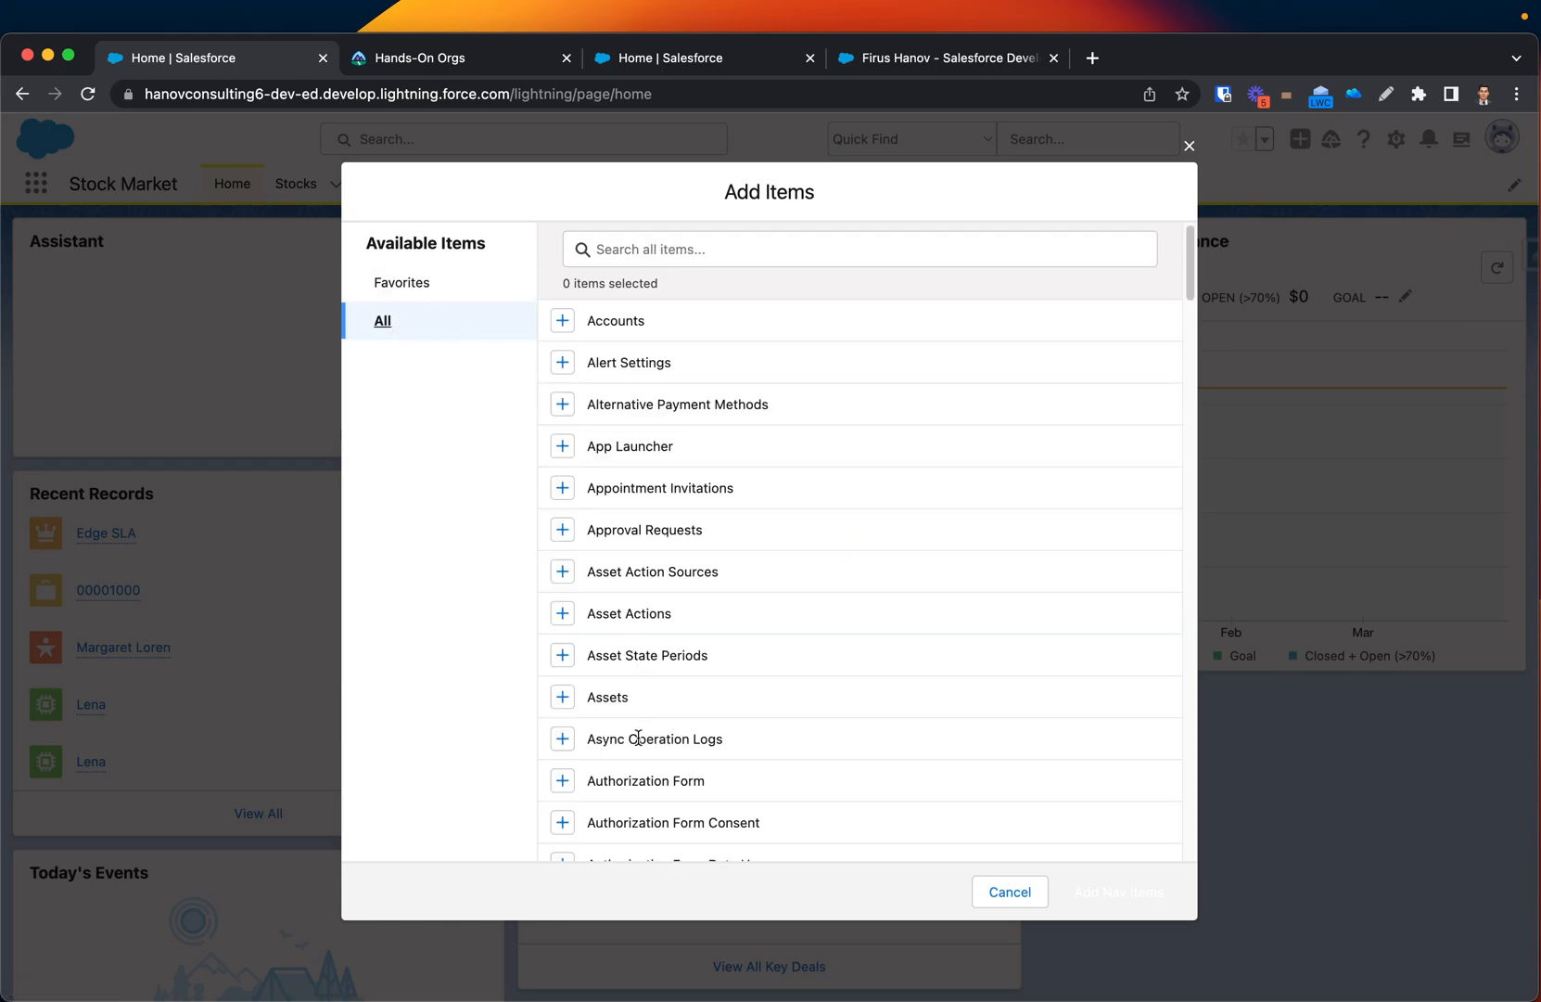
{"action": "mouse_move", "coordinate": [564, 327]}
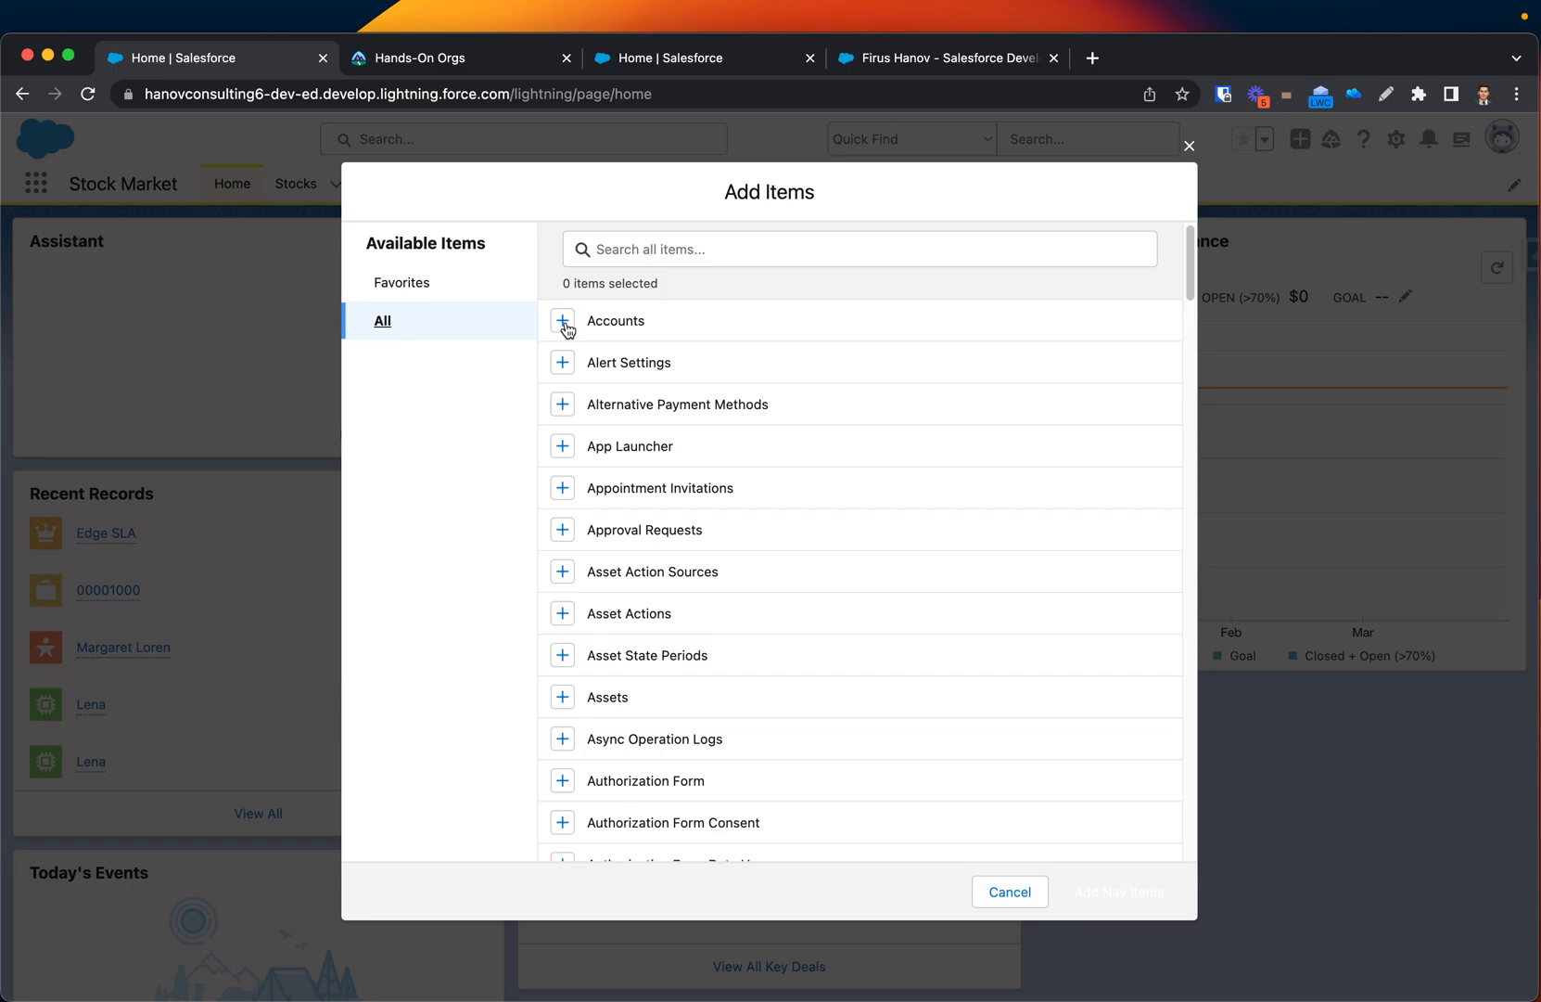
{"action": "left_click", "coordinate": [562, 320]}
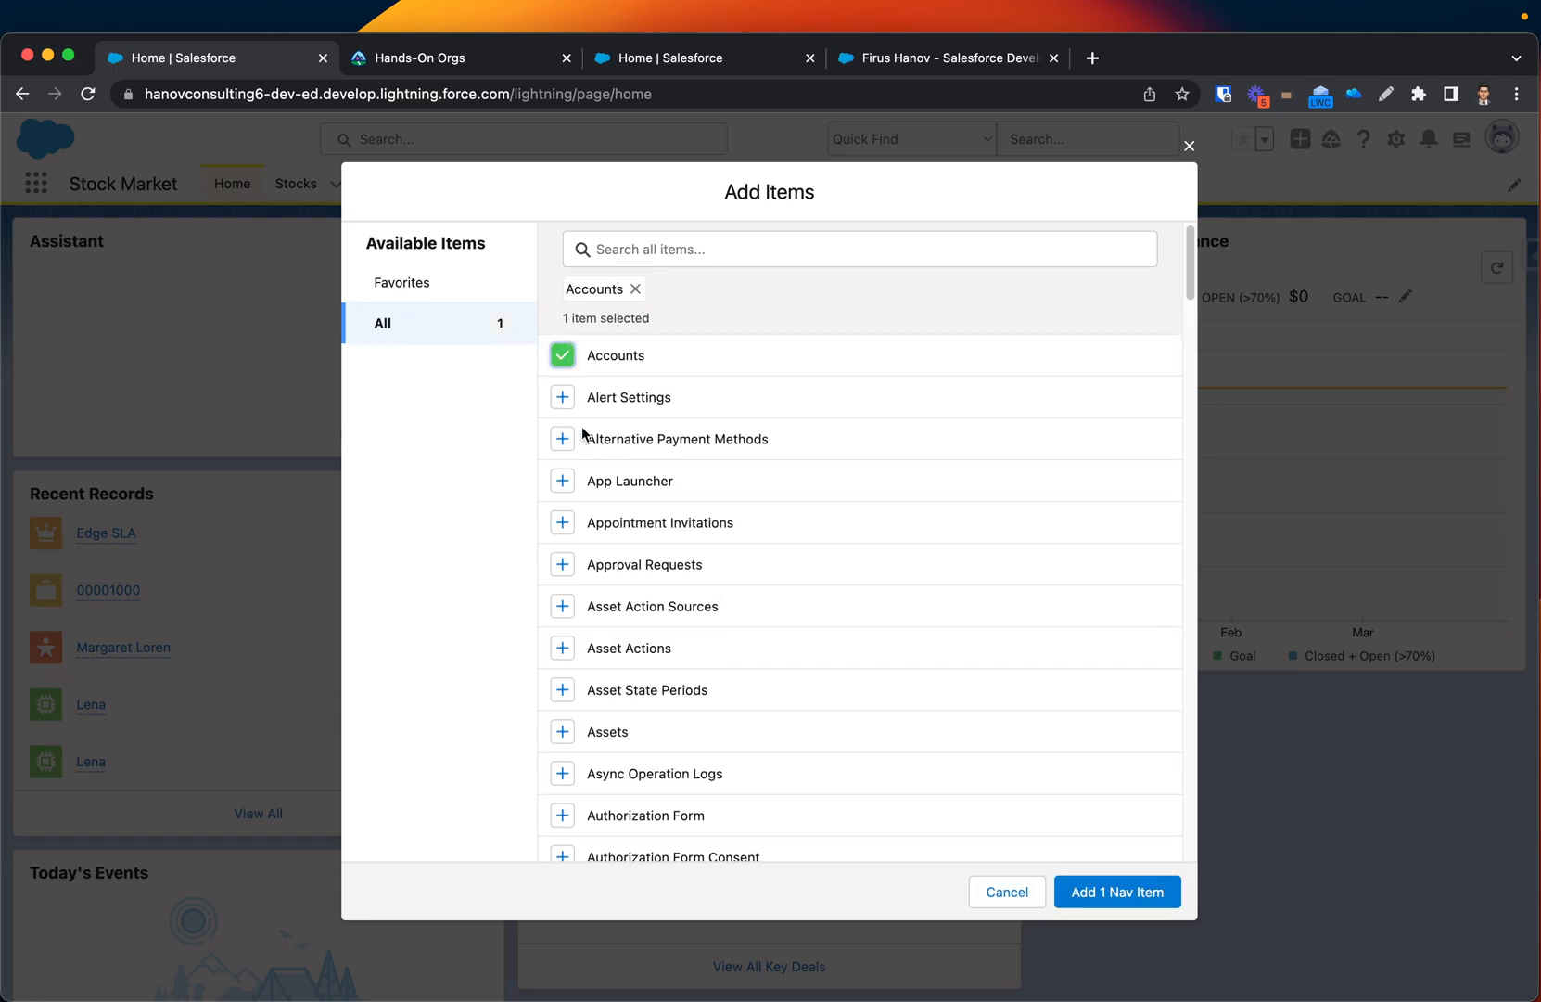
{"action": "scroll", "scroll_direction": "down", "scroll_amount": 3}
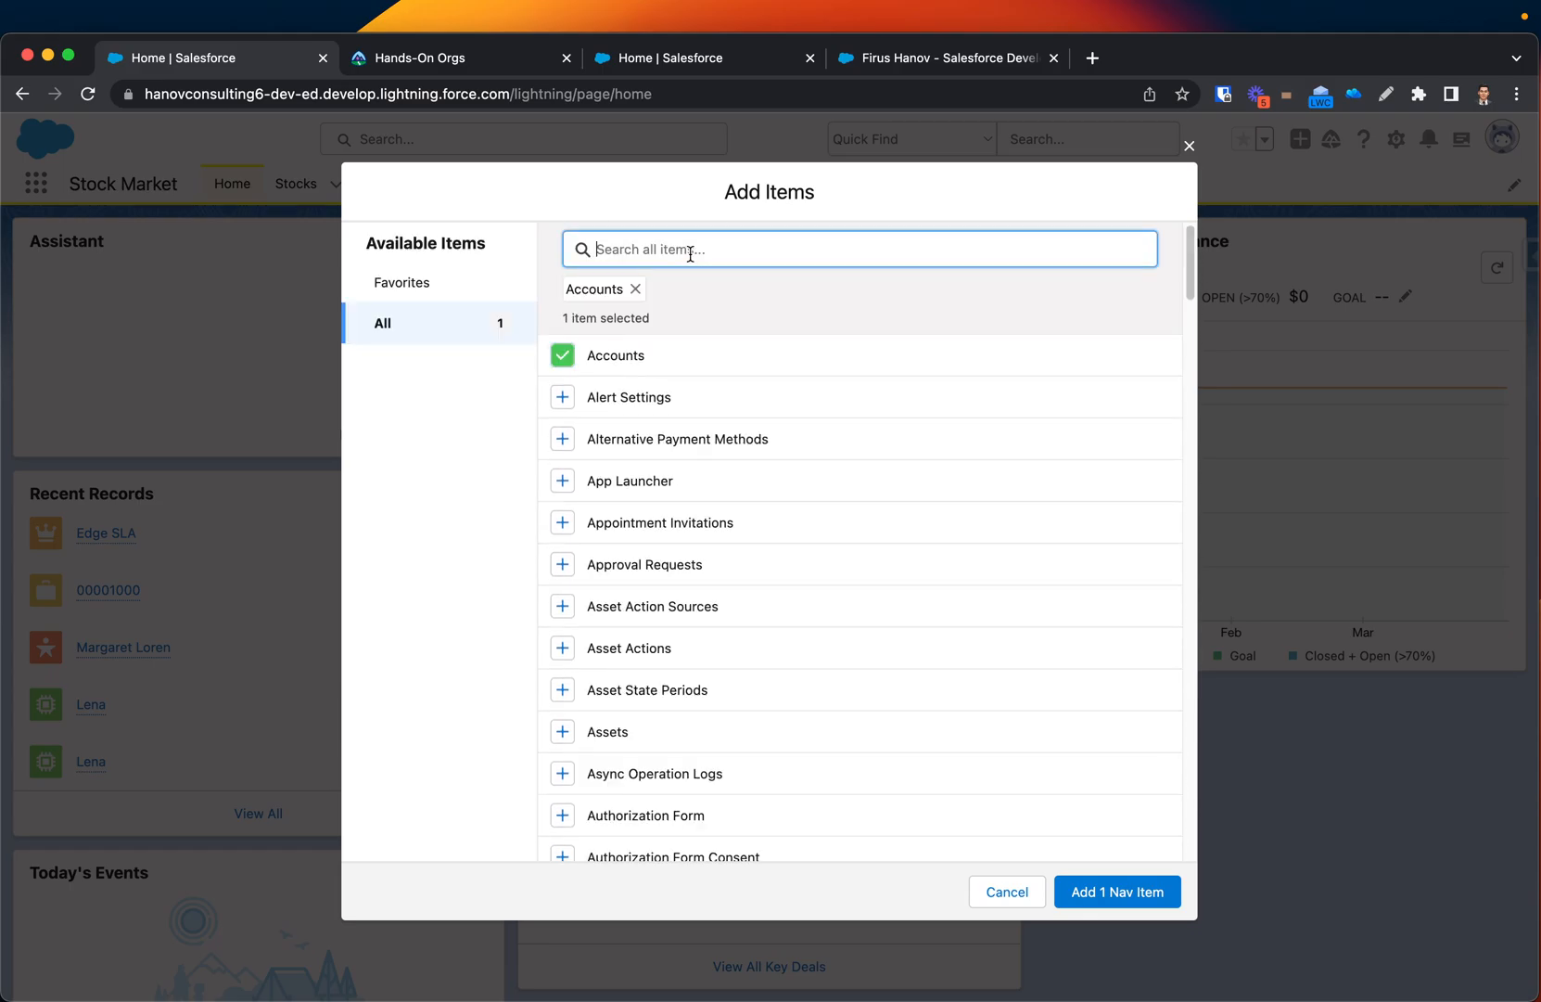
{"action": "type", "text": "op"}
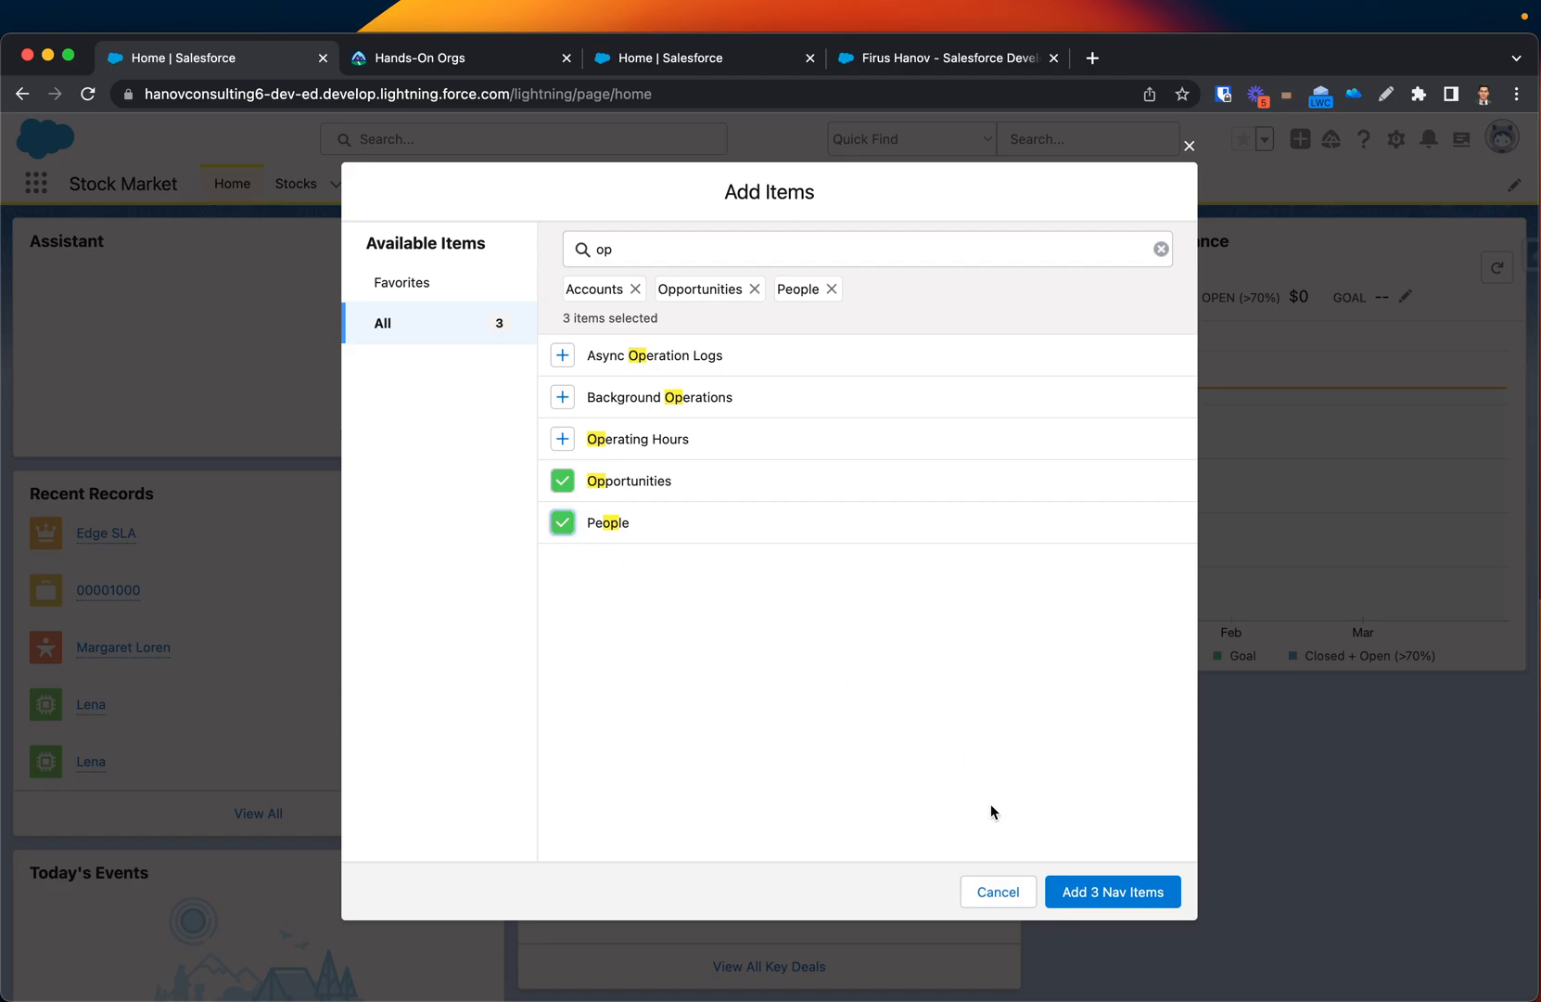
{"action": "left_click", "coordinate": [1111, 892]}
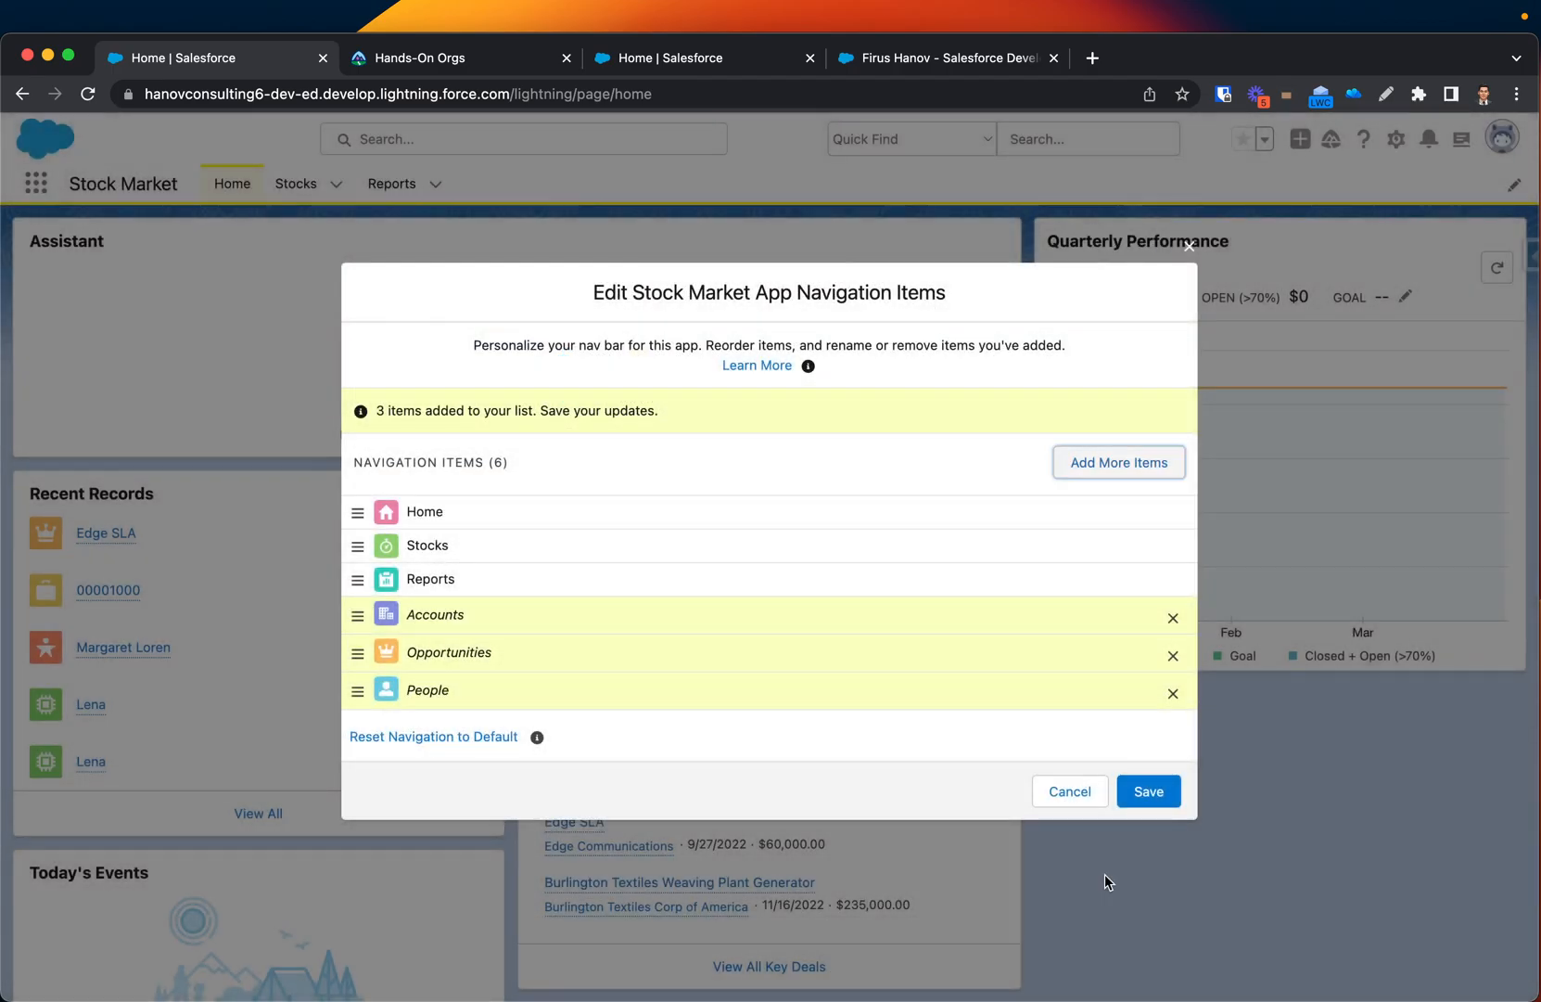
{"action": "mouse_move", "coordinate": [486, 707]}
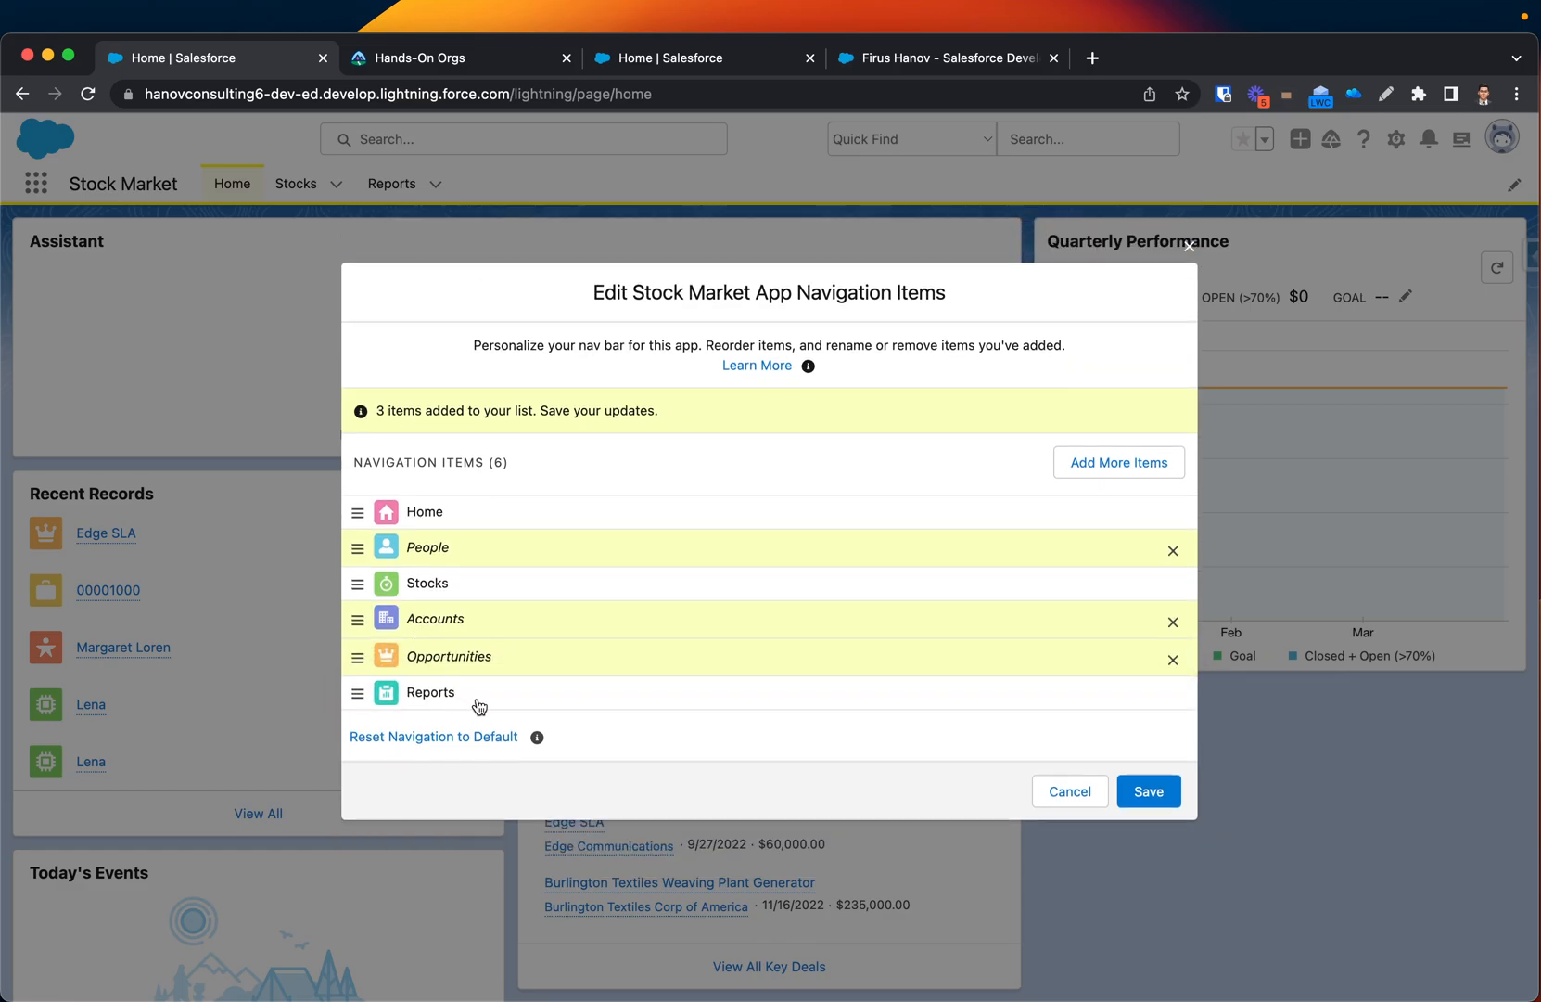
{"action": "mouse_move", "coordinate": [1136, 775]}
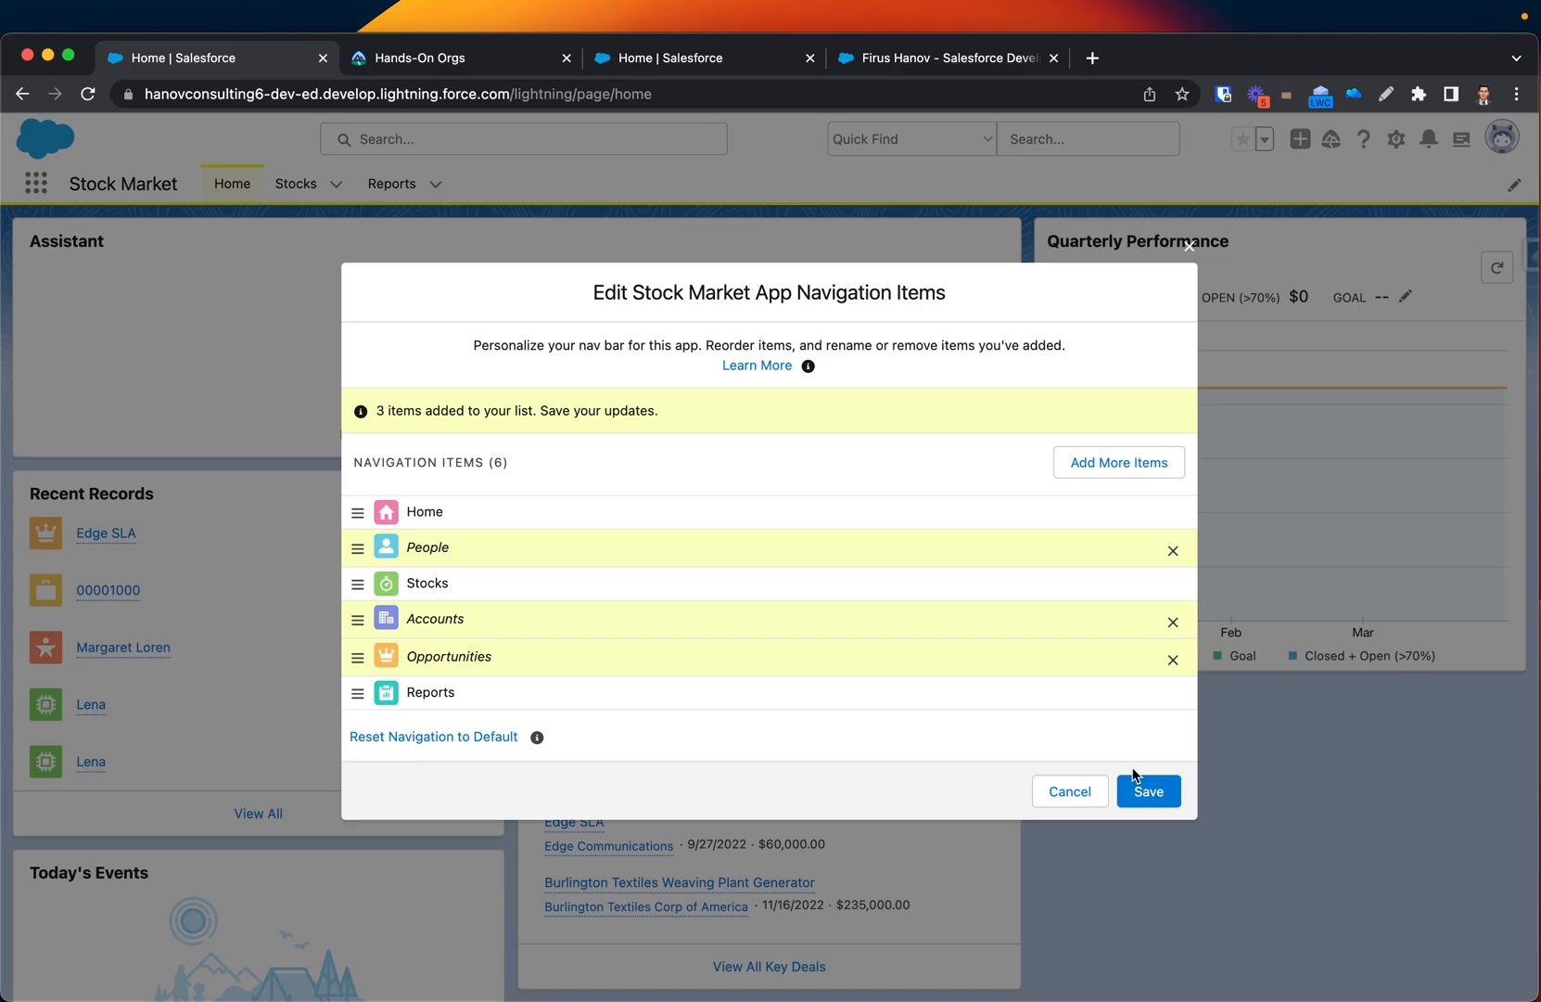
Save the navigation ordered Home, People, Stocks, Accounts, Opportunities, Reports.
{"action": "left_click", "coordinate": [1148, 792]}
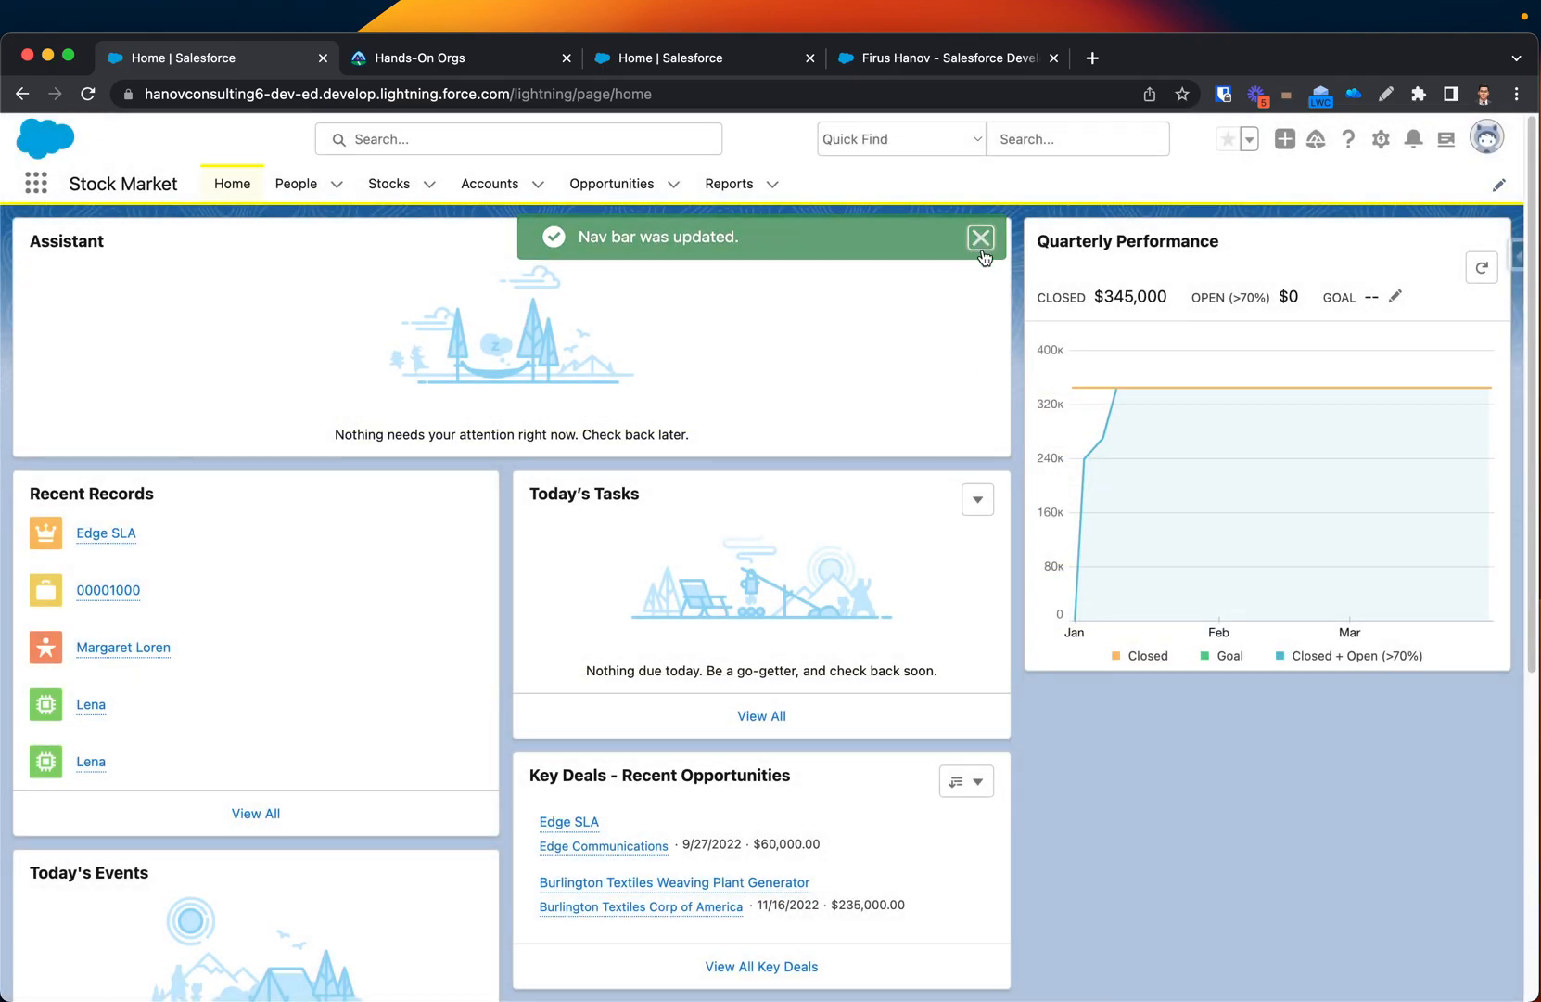
Dismiss the 'Nav bar was updated' toast, leaving the six-tab Home page.
{"action": "left_click", "coordinate": [979, 237]}
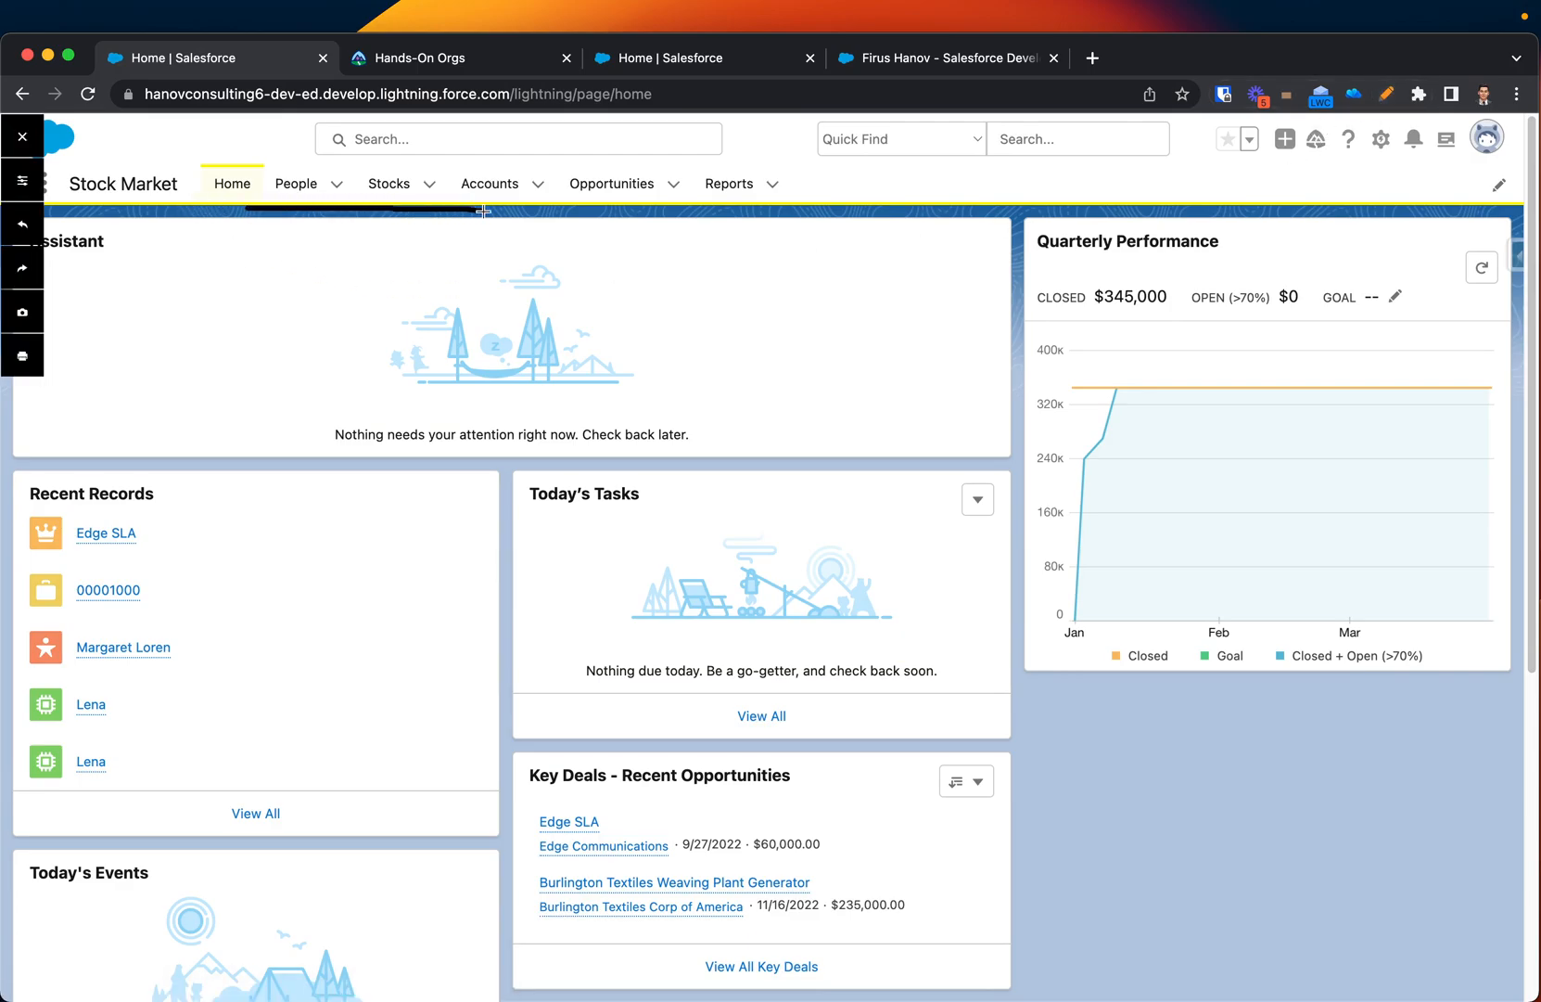
{"action": "mouse_move", "coordinate": [206, 152]}
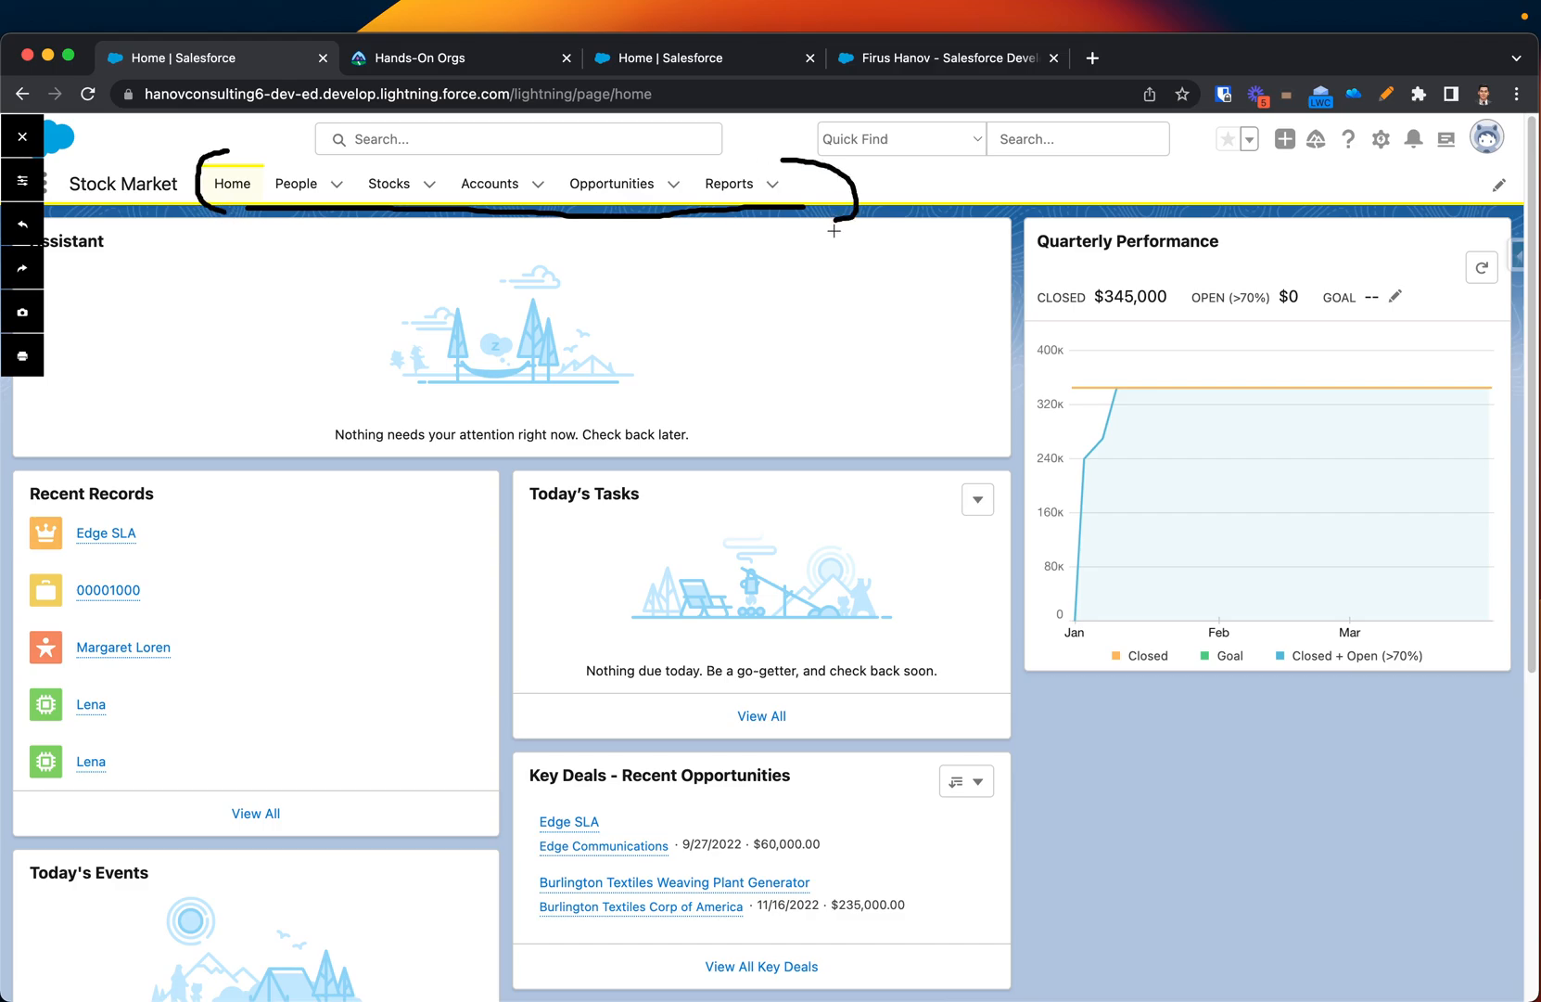
{"action": "mouse_move", "coordinate": [853, 250]}
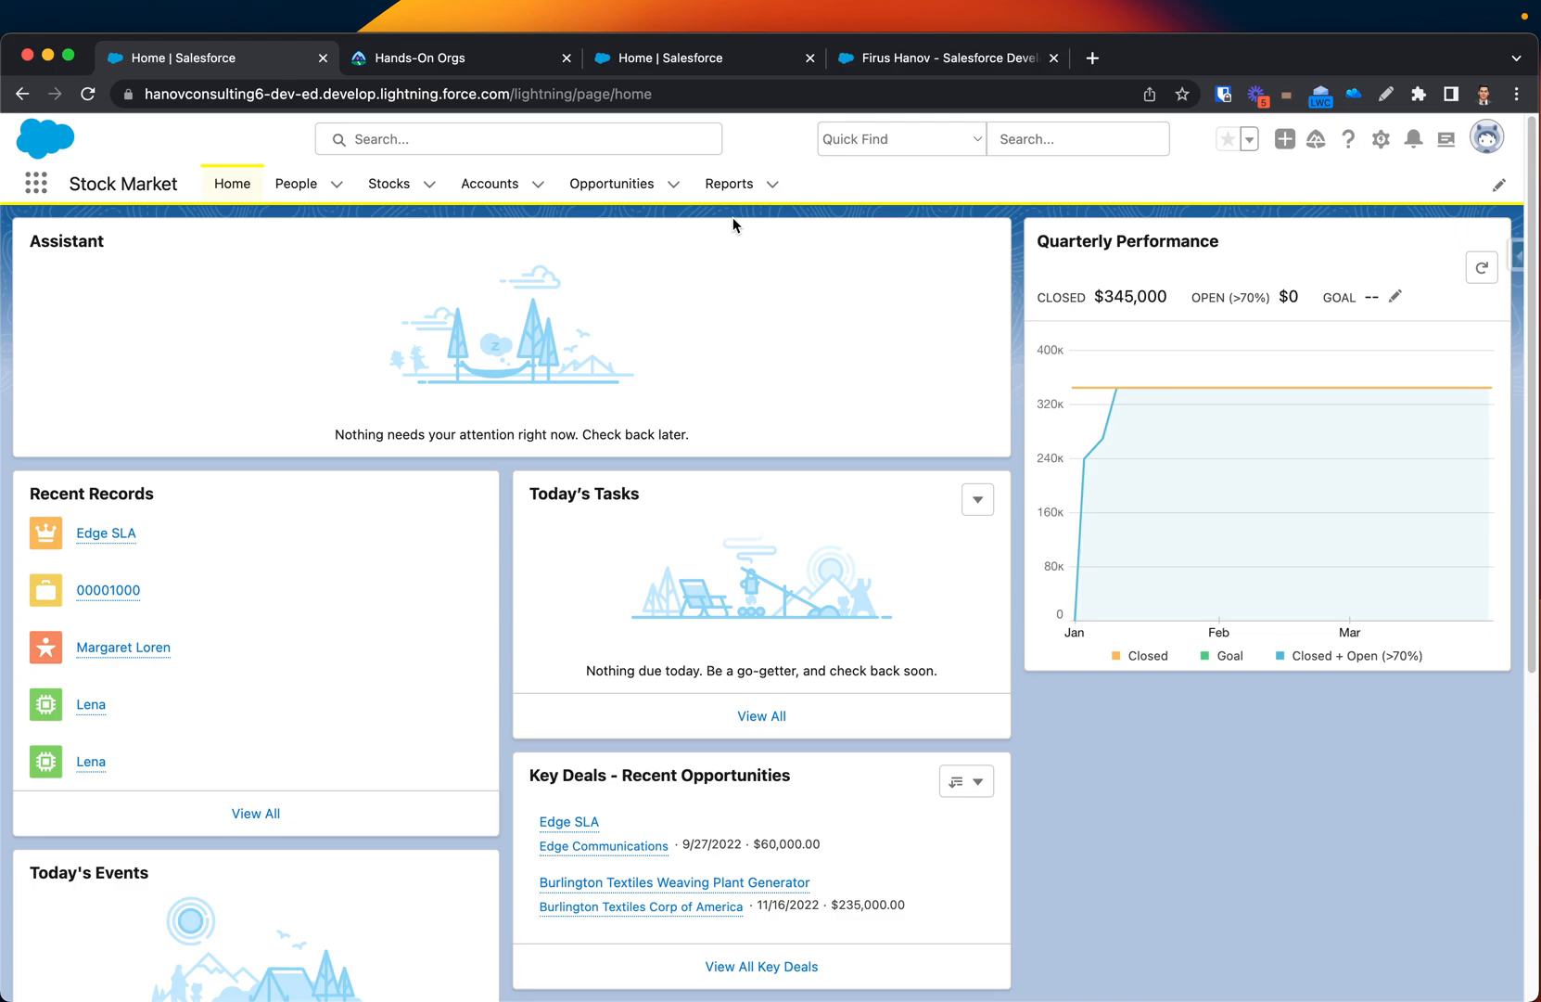
{"action": "mouse_move", "coordinate": [803, 256]}
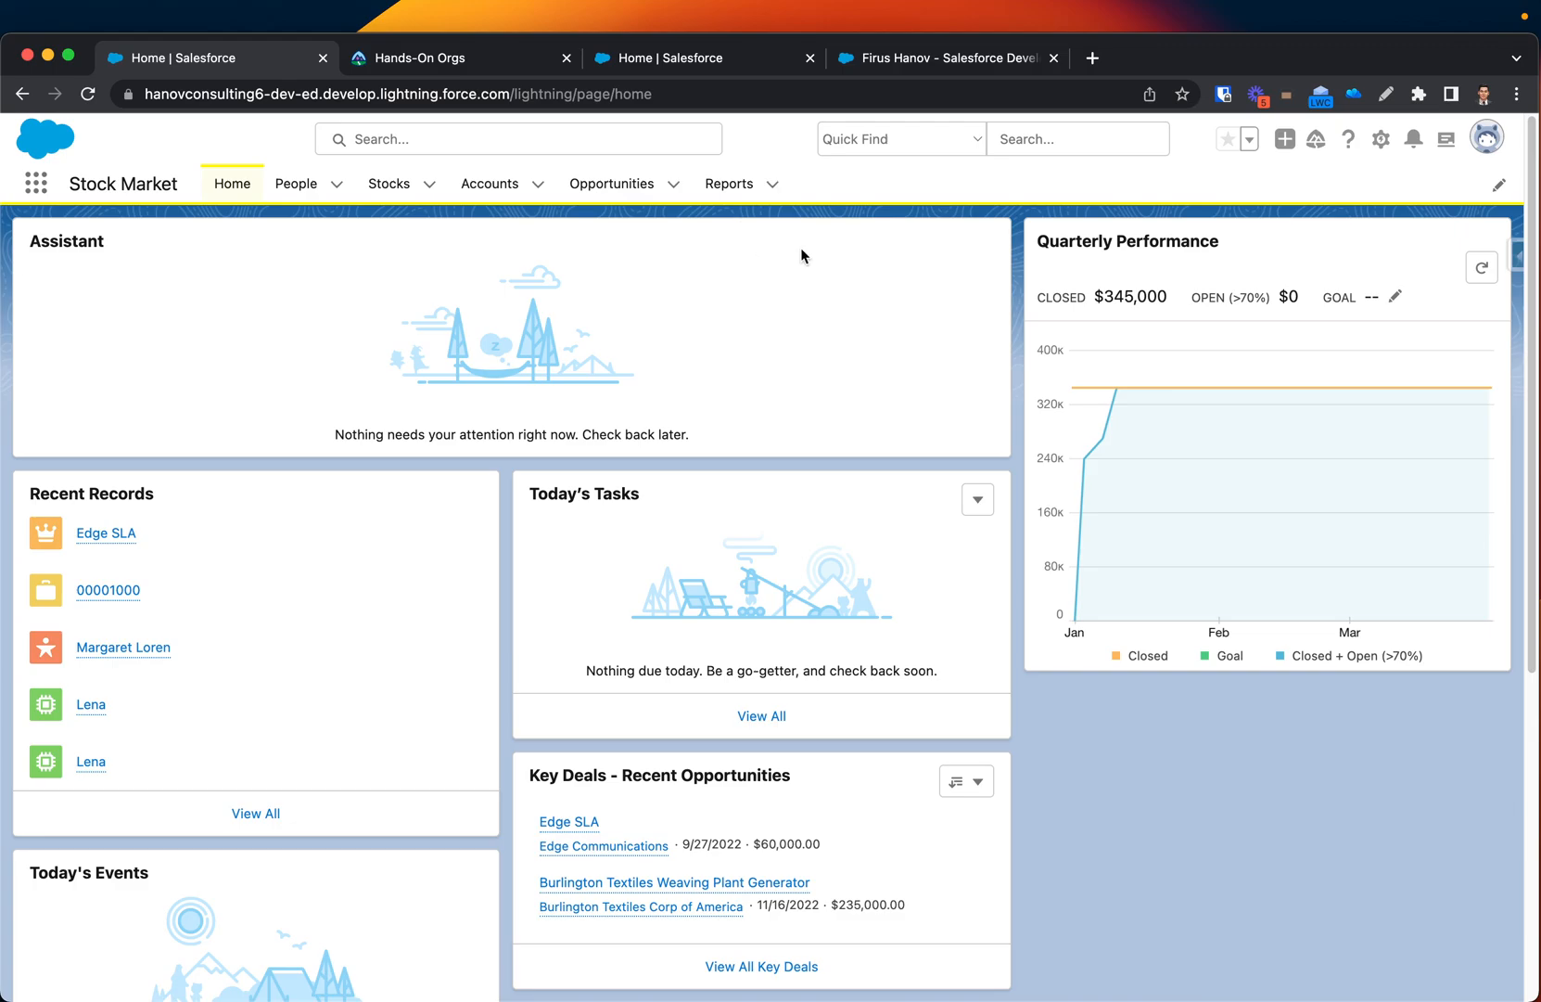